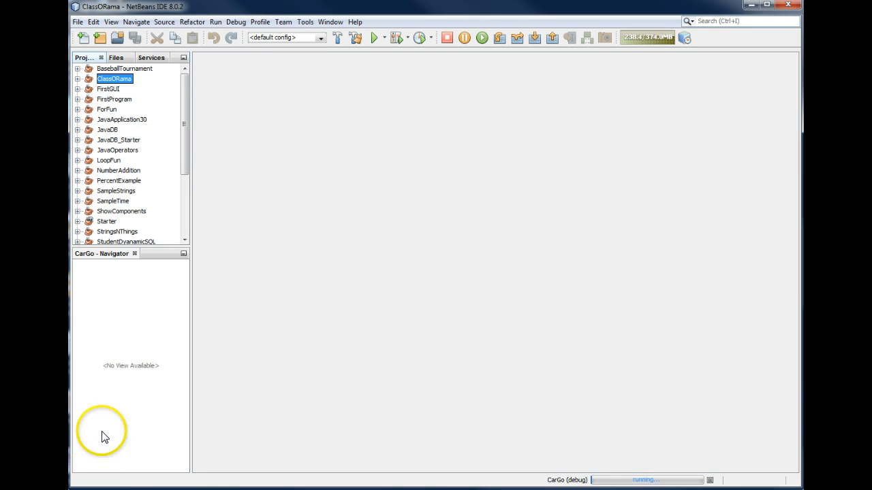
# Create a new Java Application project named CarDemo with its generated main class.
pyautogui.click(78, 22)
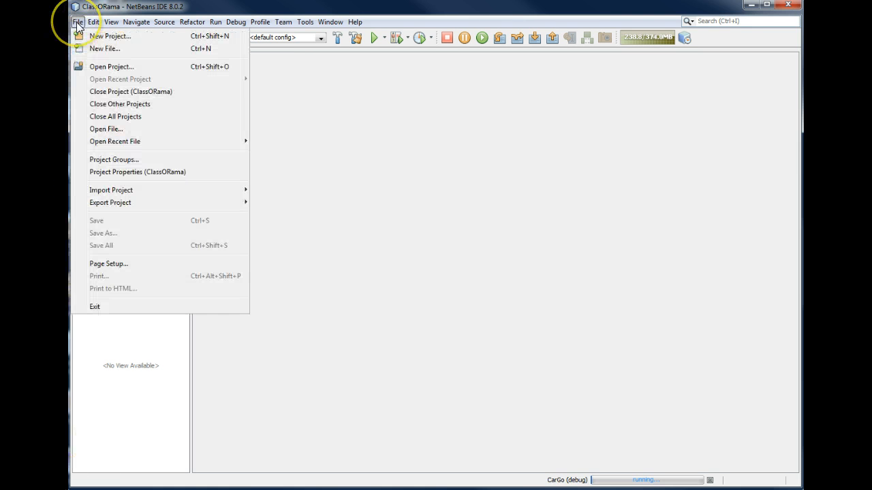
pyautogui.click(111, 36)
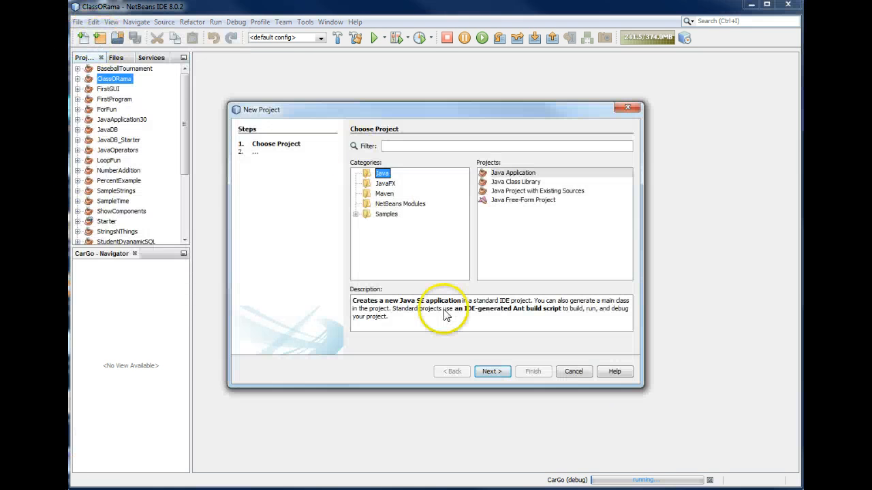
pyautogui.click(492, 371)
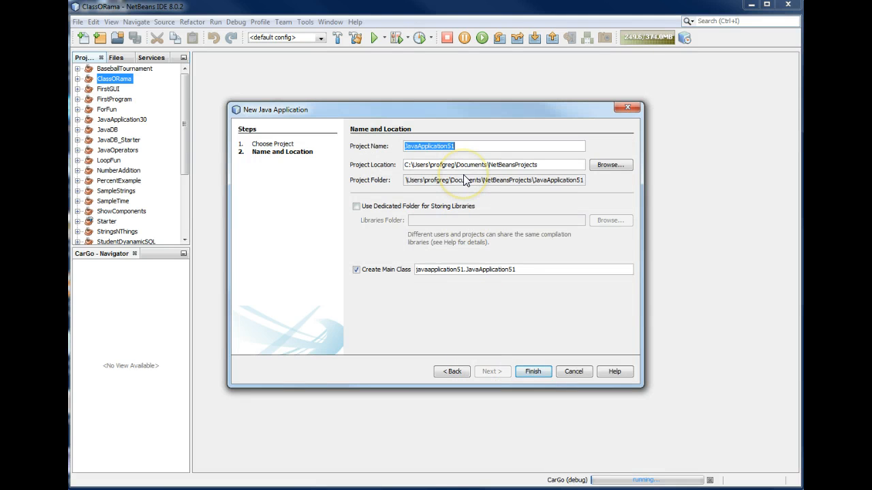
pyautogui.write('CarDemo')
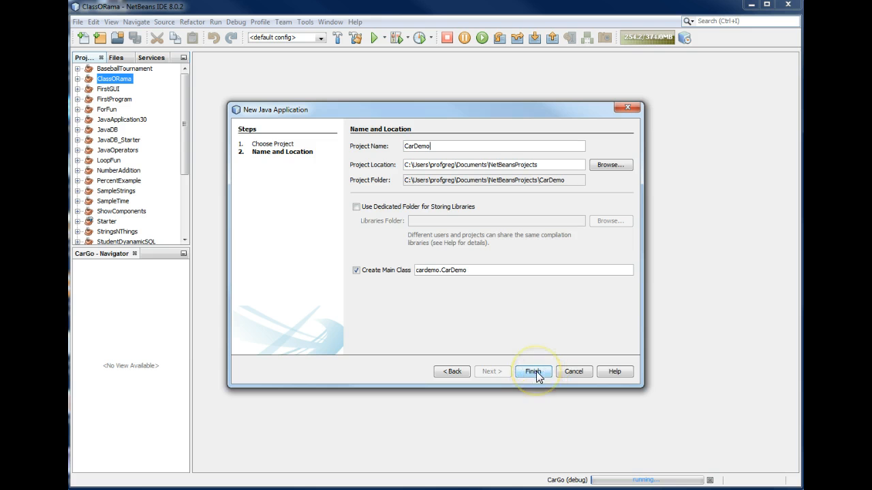
pyautogui.click(534, 370)
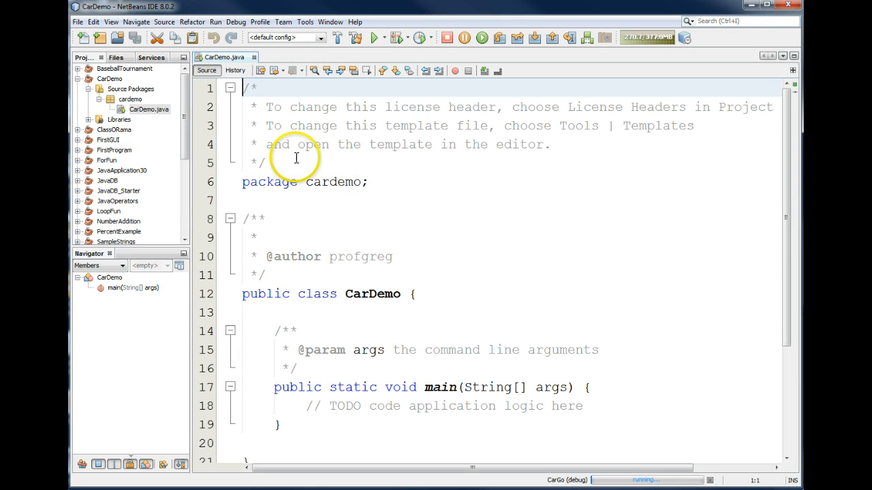
# Add a new Java class named Car to the cardemo package from Source Packages.
pyautogui.click(131, 89)
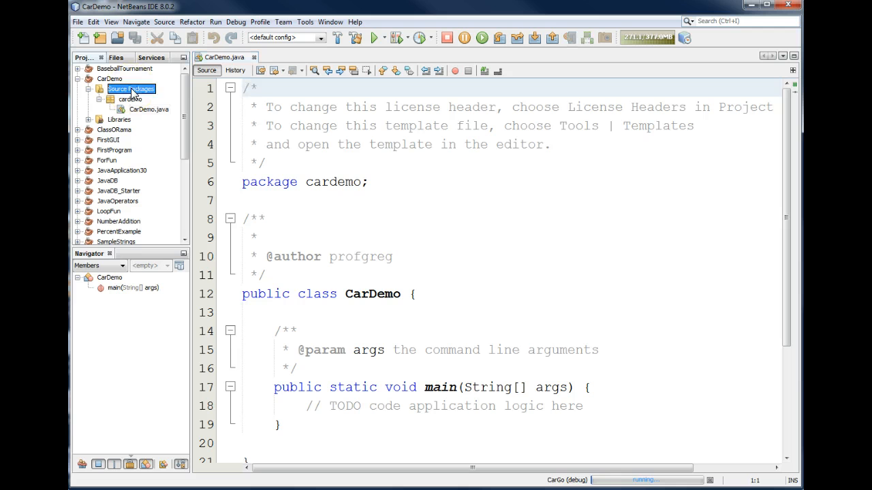
pyautogui.rightClick(129, 89)
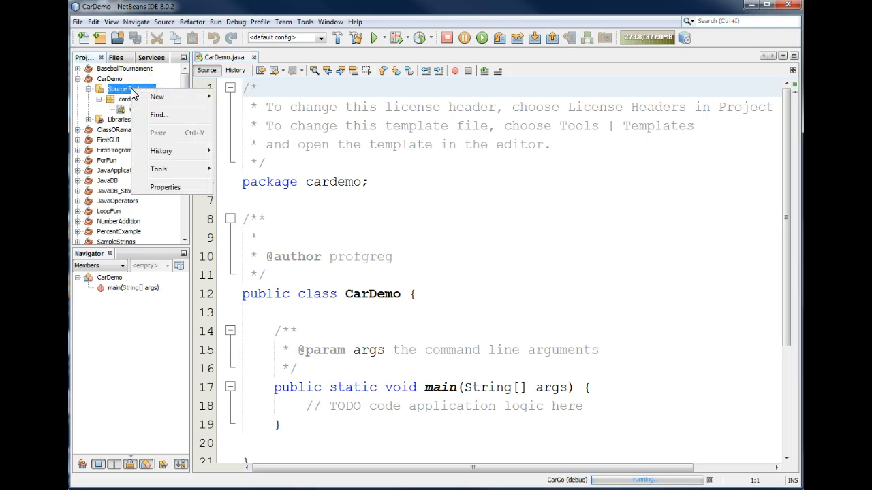
pyautogui.click(158, 95)
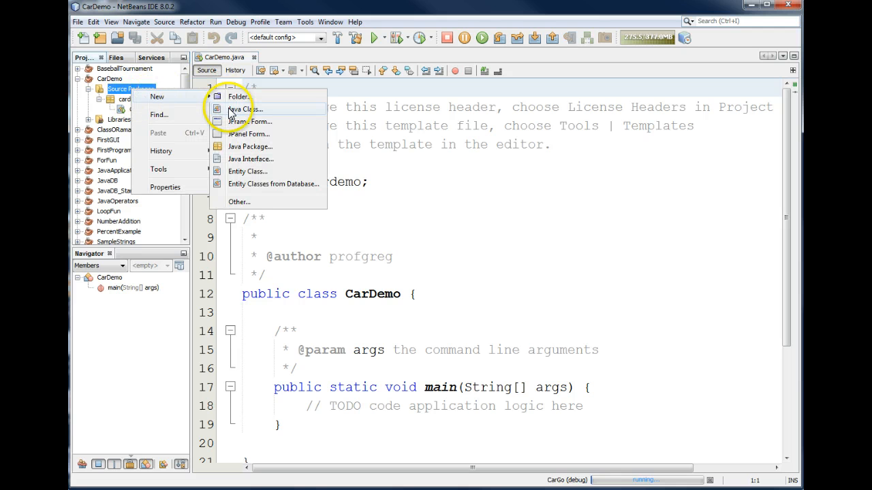
pyautogui.click(243, 109)
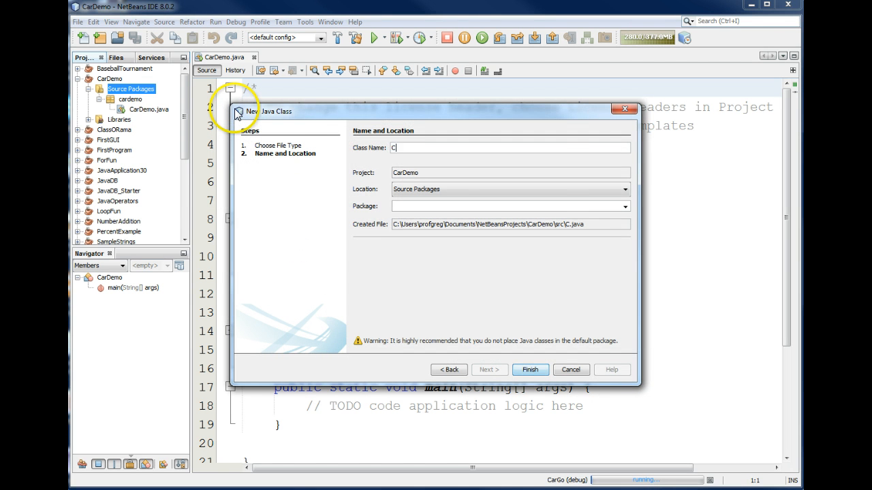
pyautogui.write('ar')
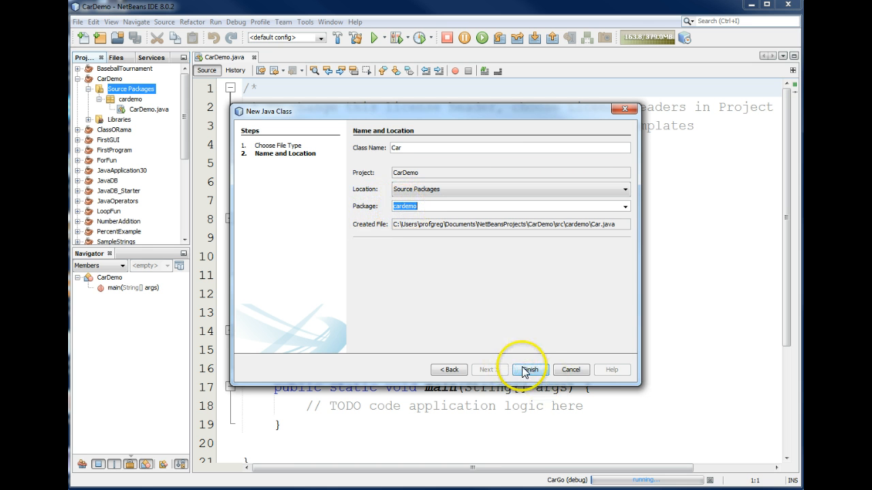
pyautogui.click(528, 369)
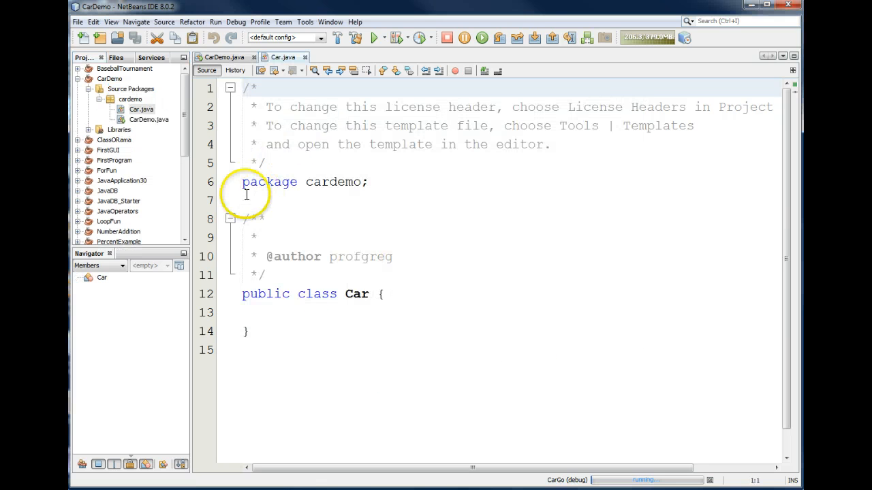
# Declare the fields String Model, String Make, int Mpg and String LicPlate in Car.
pyautogui.click(379, 294)
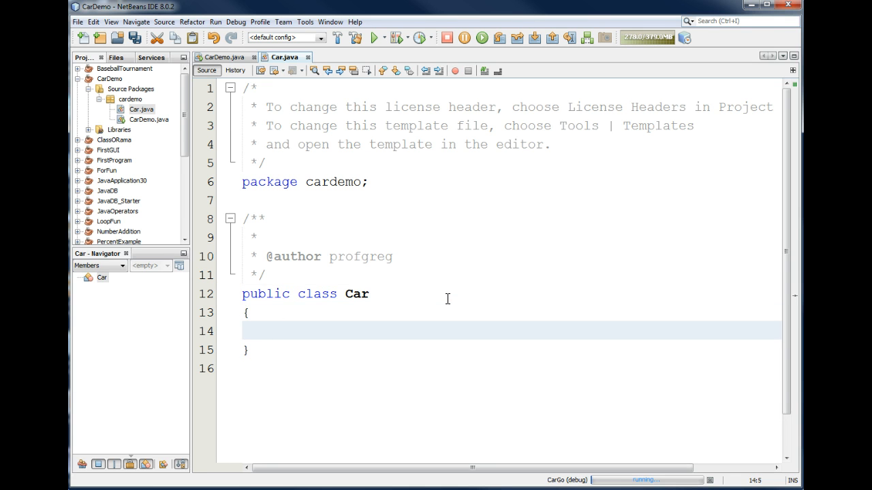
pyautogui.write('String')
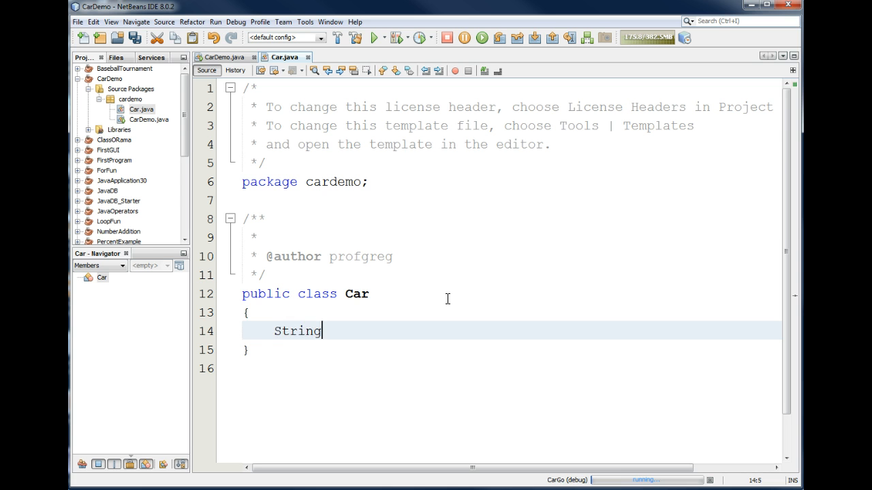
pyautogui.write('Model')
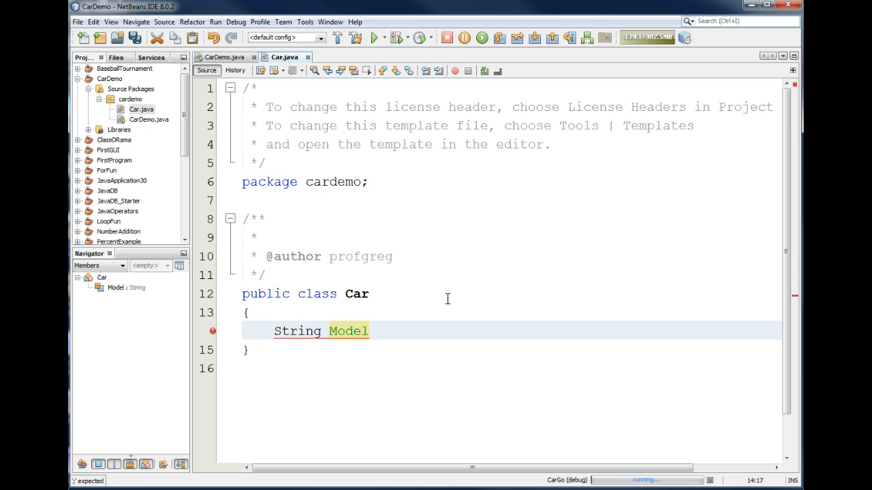
pyautogui.write(';')
pyautogui.write('int M')
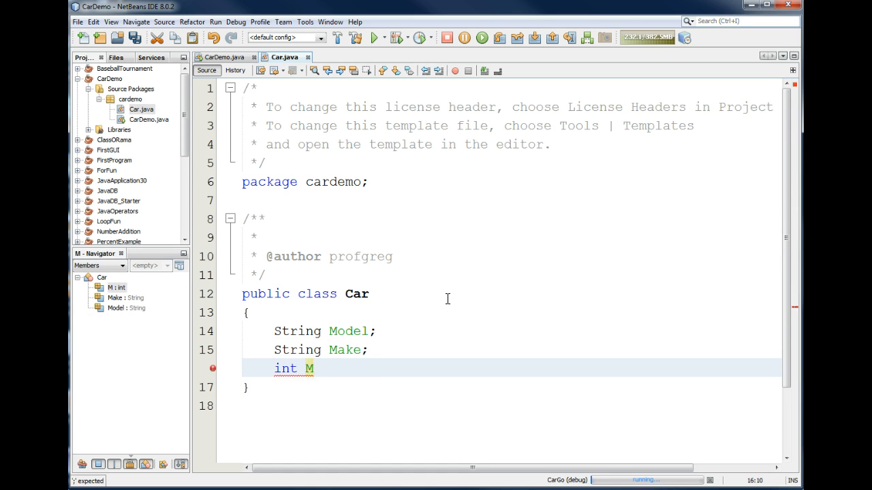
pyautogui.write('pg')
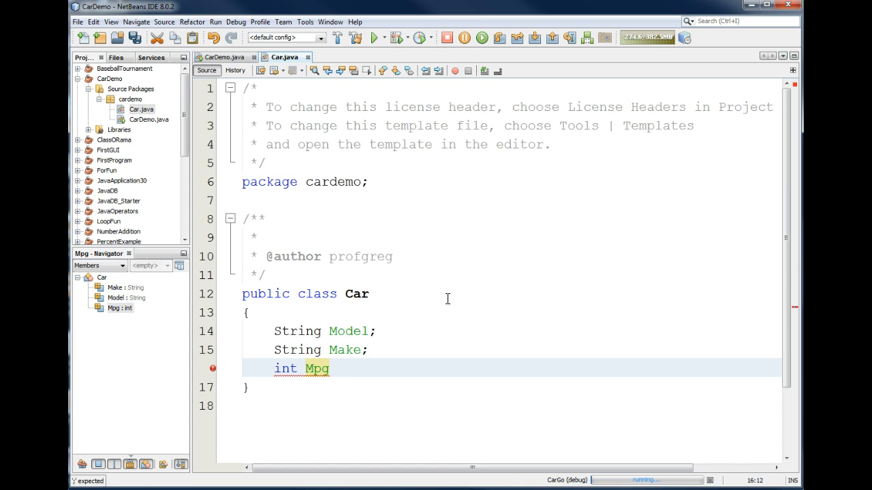
pyautogui.write(';')
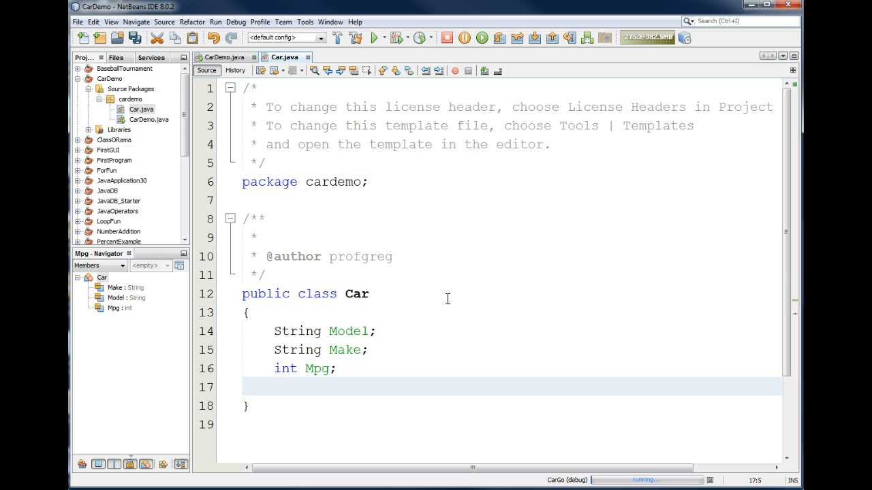
pyautogui.write('String')
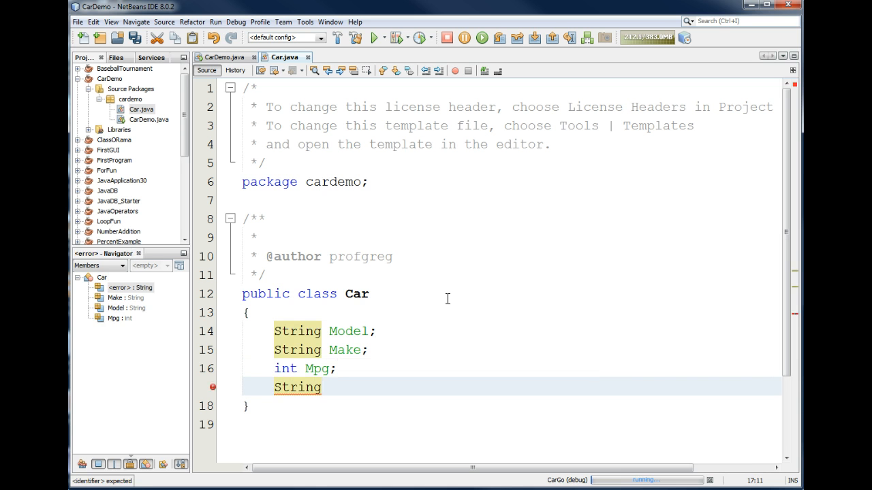
pyautogui.write('LicPlate;')
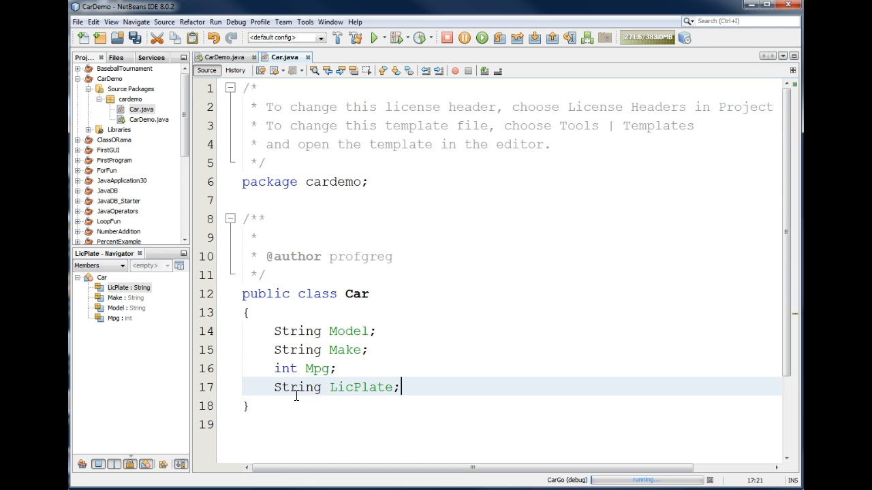
pyautogui.press('enter')
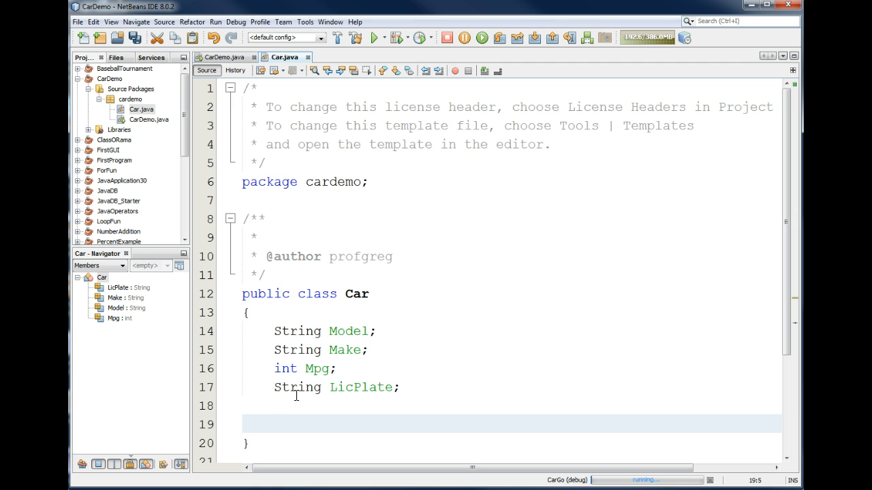
# Write the method names Brake, Go and getSpeed on separate lines below the fields.
pyautogui.click(273, 423)
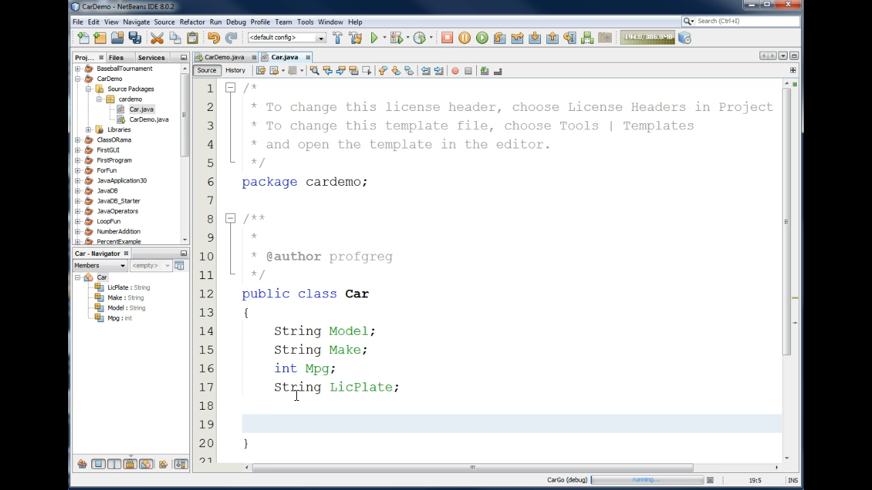
pyautogui.write('Brk')
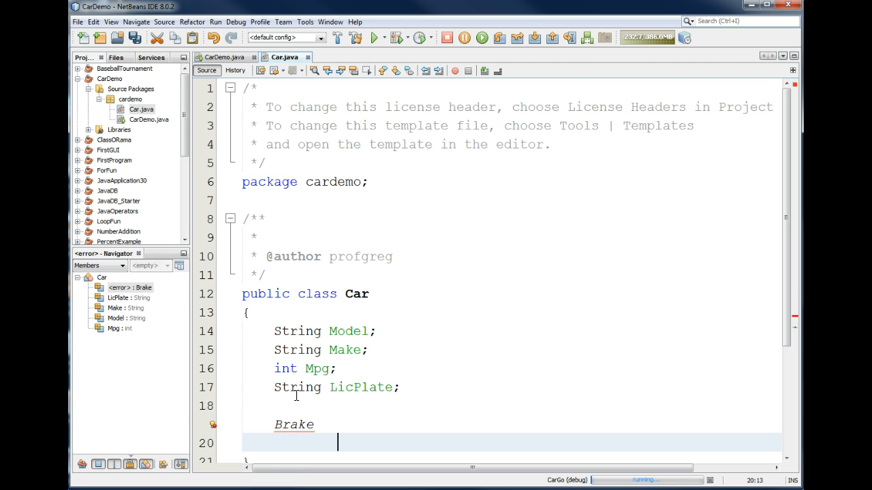
pyautogui.write('Go')
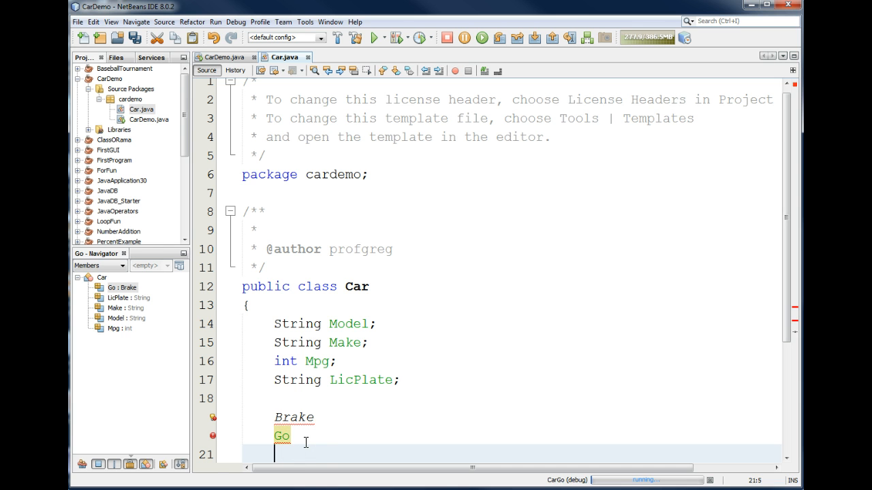
pyautogui.write('getS')
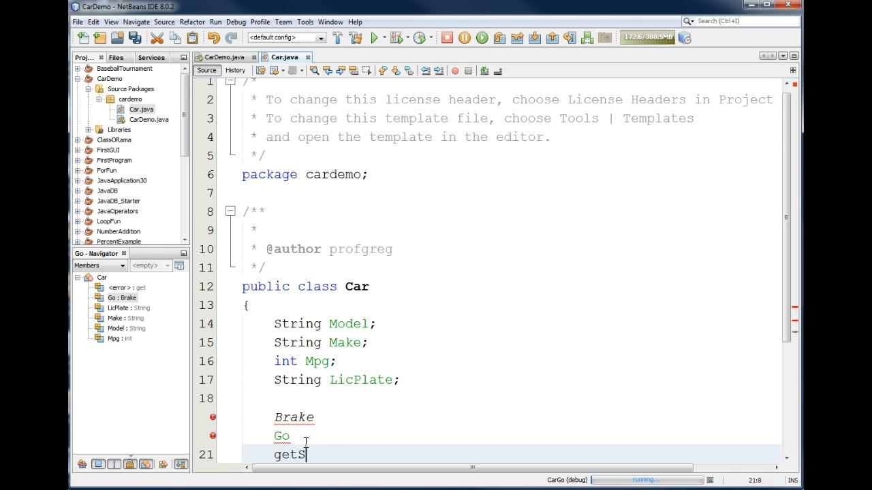
pyautogui.write('peed')
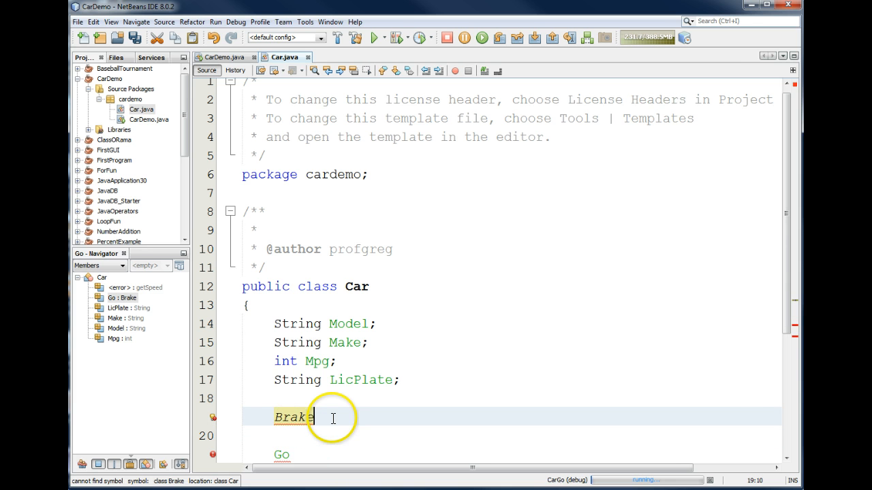
# Declare Brake as a void Brake() method with an empty body.
pyautogui.doubleClick(294, 416)
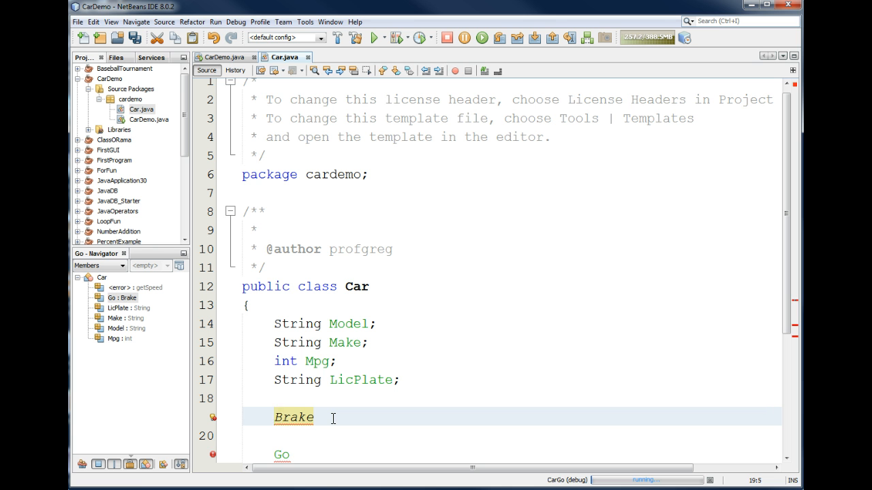
pyautogui.click(275, 417)
pyautogui.write('void ')
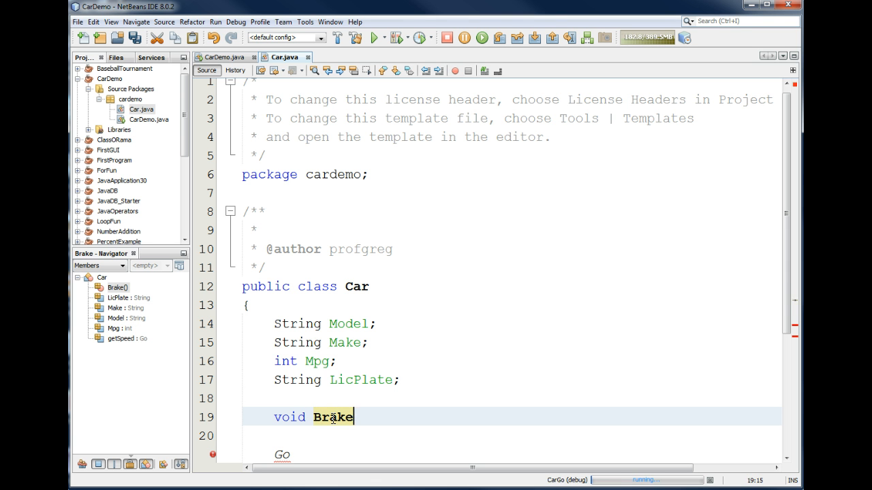
pyautogui.write('()')
pyautogui.click(512, 436)
pyautogui.write('{')
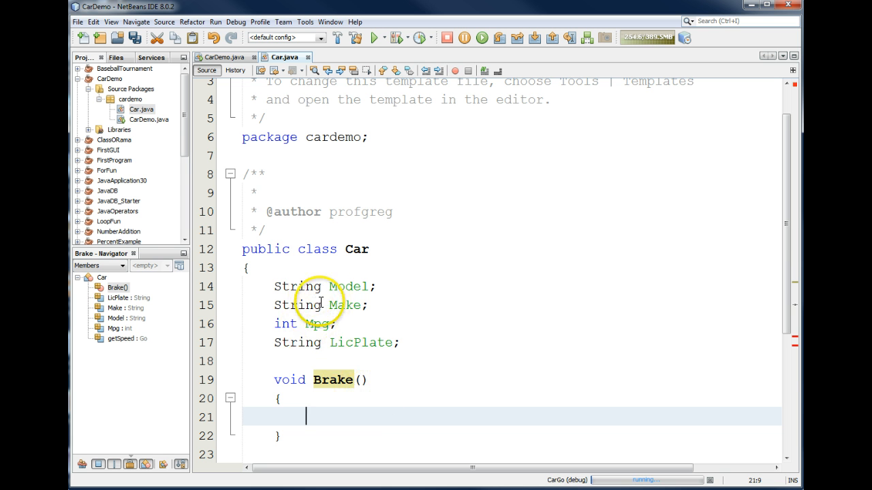
pyautogui.moveTo(421, 347)
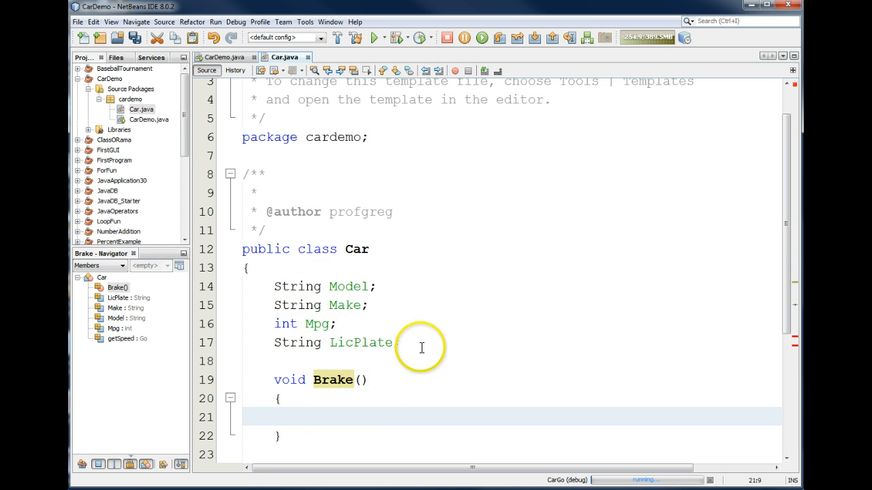
# Add an int Speed field on a new line below LicPlate.
pyautogui.click(419, 343)
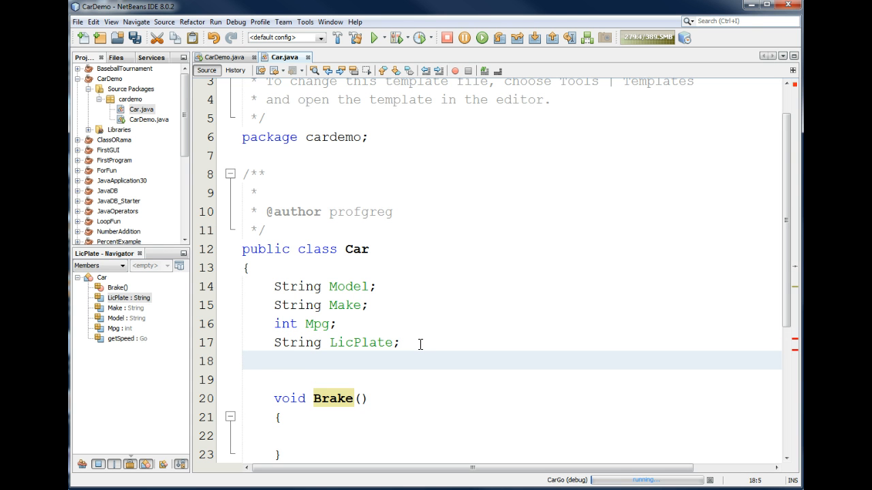
pyautogui.write('int')
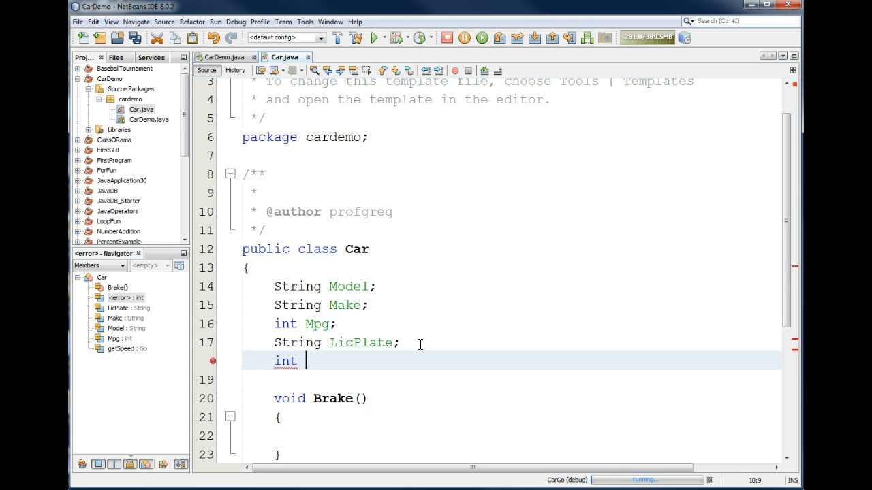
pyautogui.write('Speed;')
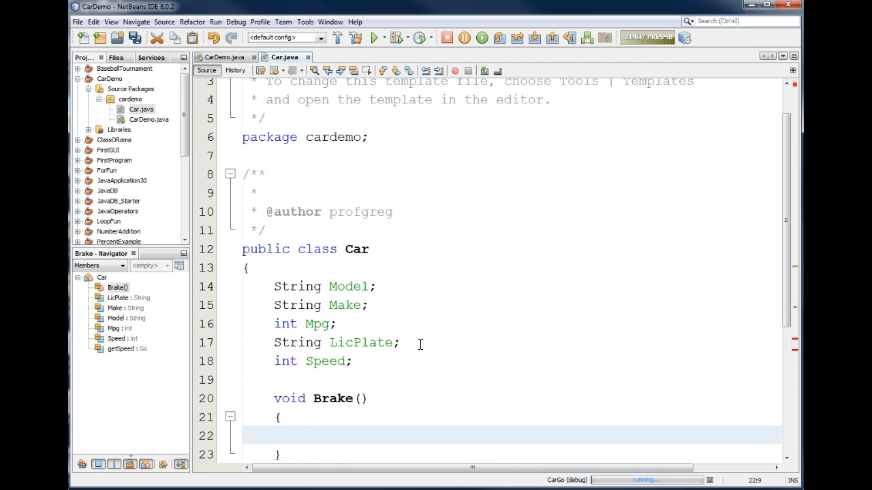
pyautogui.click(305, 434)
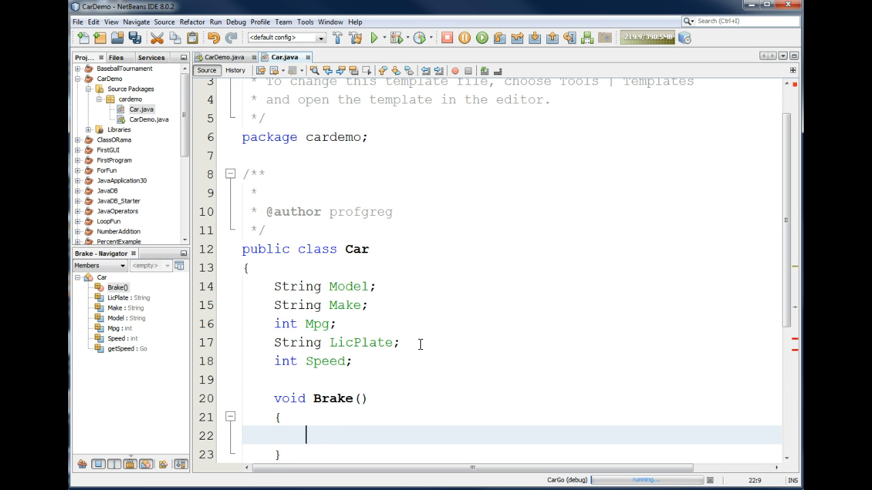
# Fill Brake's body with Speed = Speed - 1;.
pyautogui.write('Speed =')
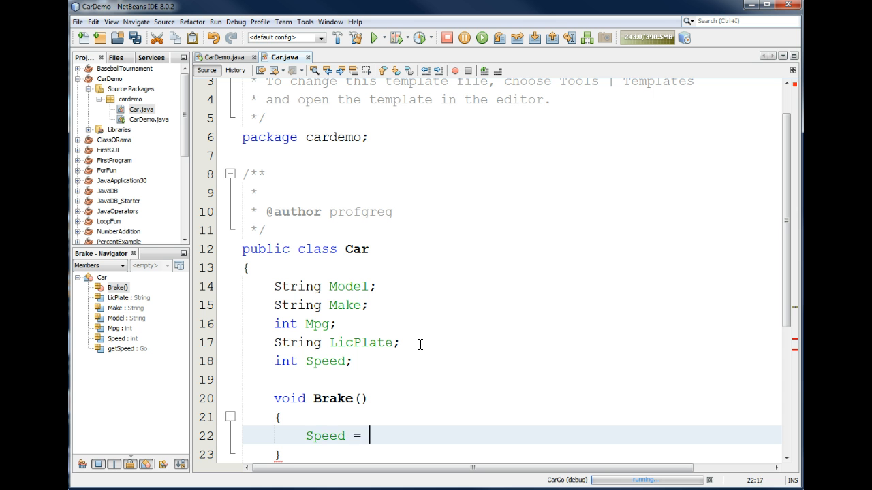
pyautogui.write('Speed -')
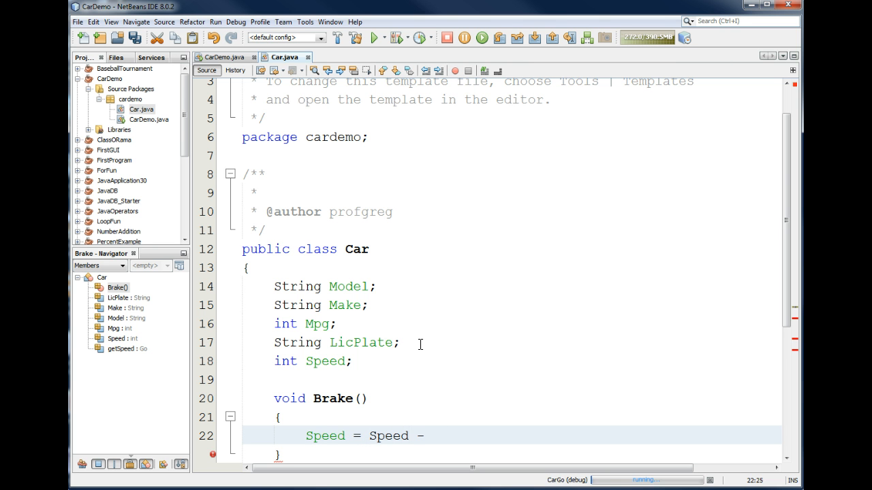
pyautogui.write('1;')
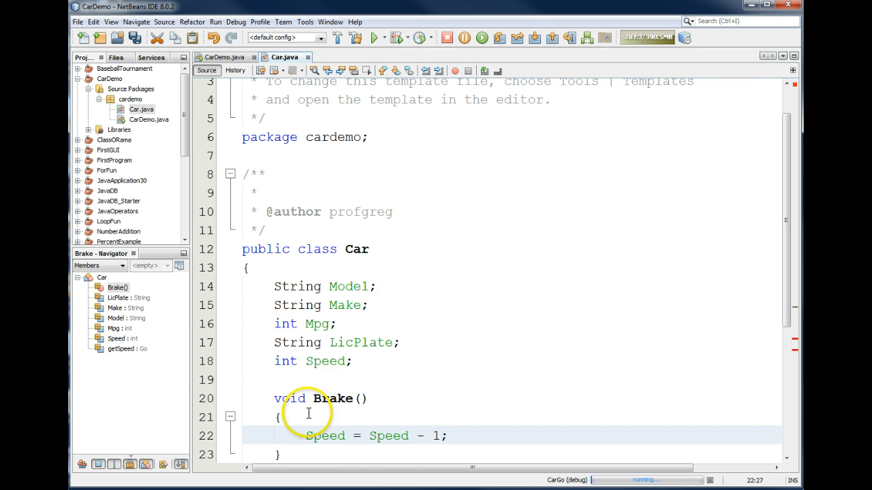
pyautogui.doubleClick(388, 436)
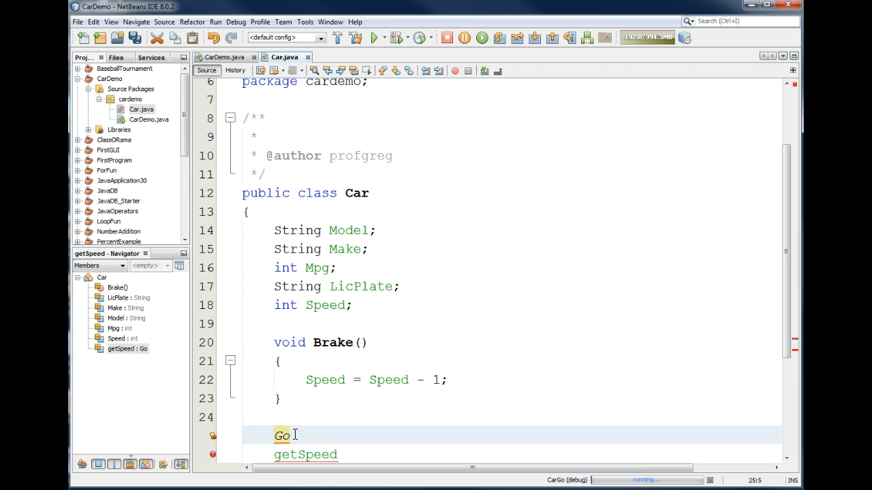
# Declare void Go() whose body is Speed = Speed + 1;.
pyautogui.write('void')
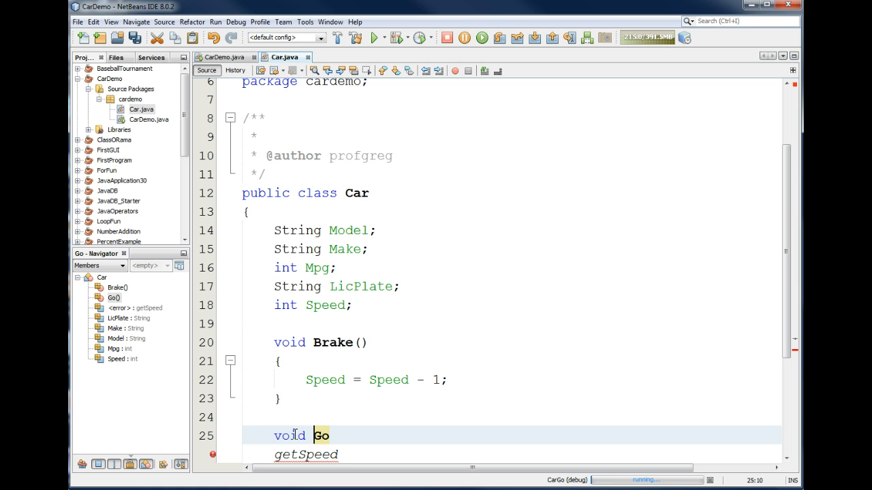
pyautogui.write('()')
pyautogui.write('{')
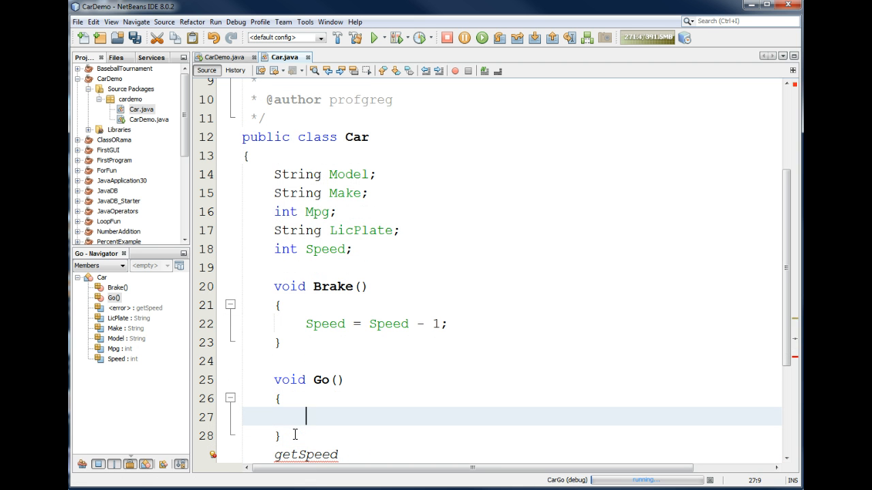
pyautogui.write('Speed =')
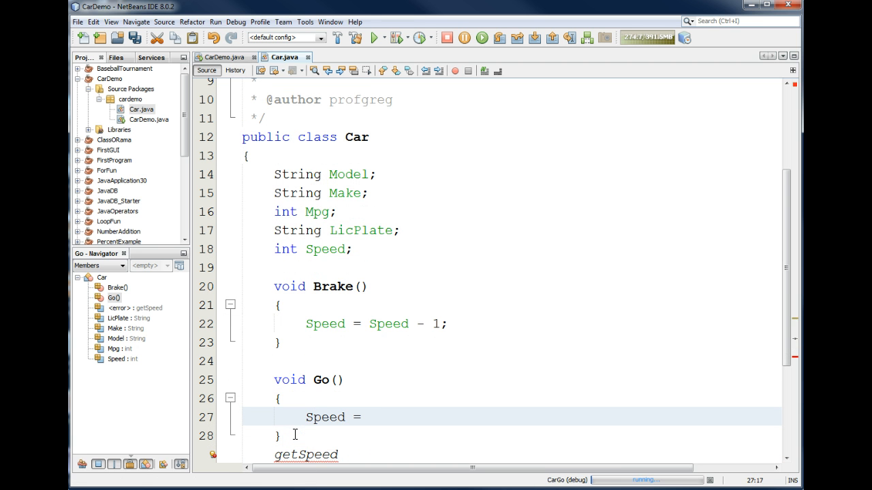
pyautogui.write('Speed + 1;')
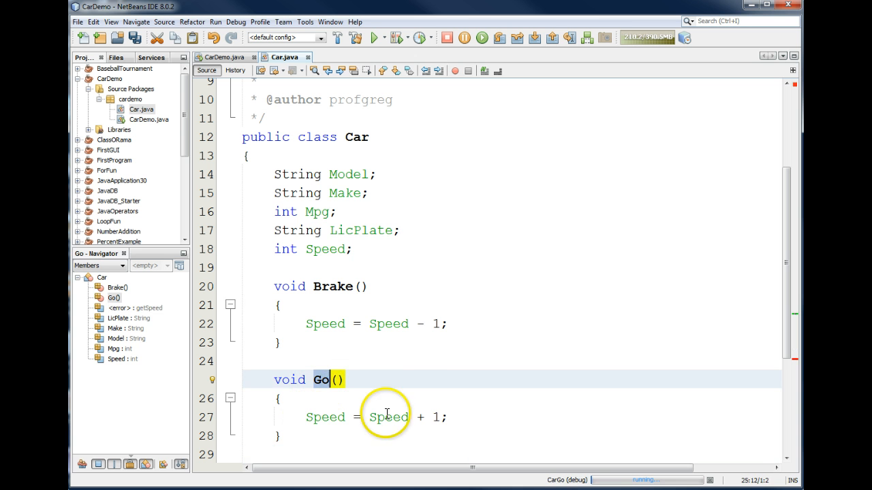
pyautogui.moveTo(390, 415)
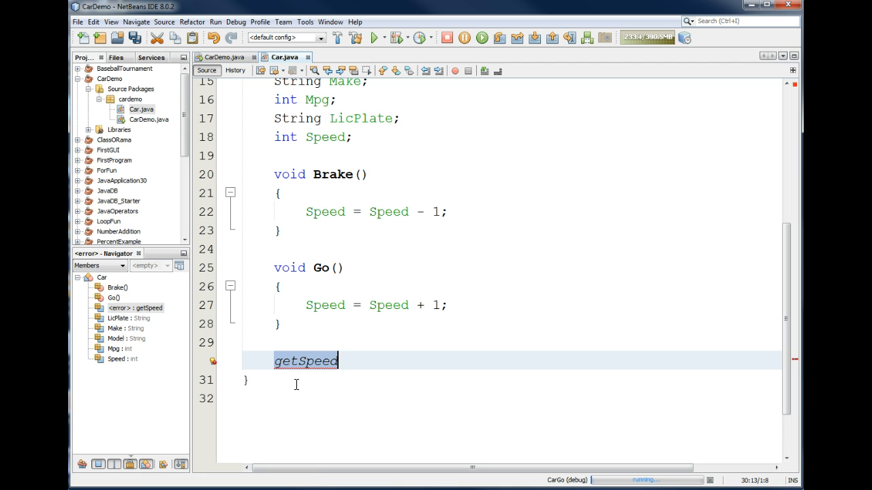
# Declare int getSpeed() whose body is return Speed;.
pyautogui.click(306, 360)
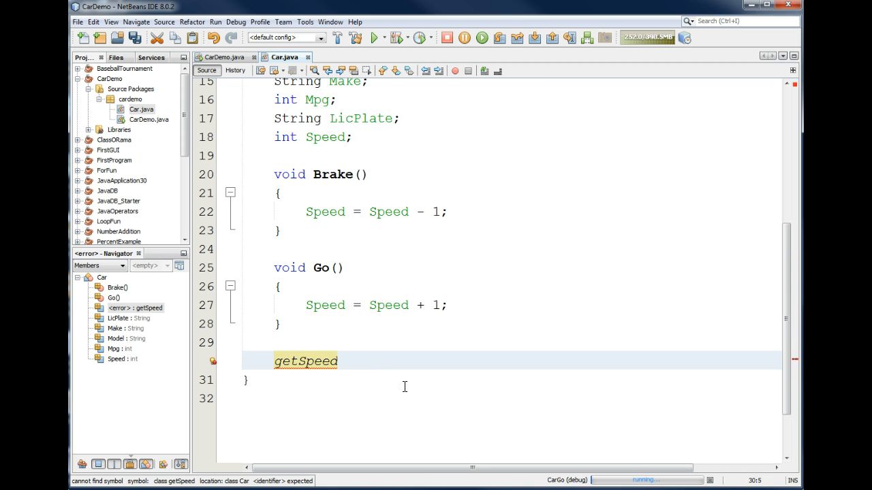
pyautogui.write('int')
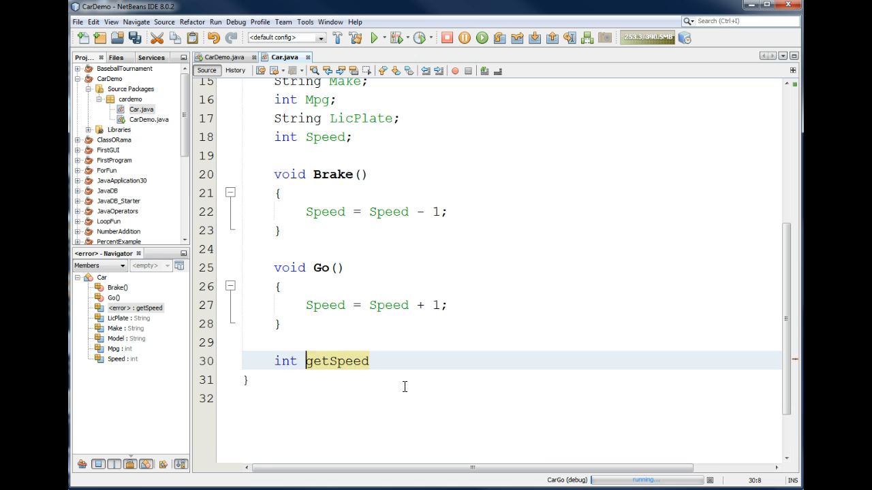
pyautogui.write('()')
pyautogui.write('{')
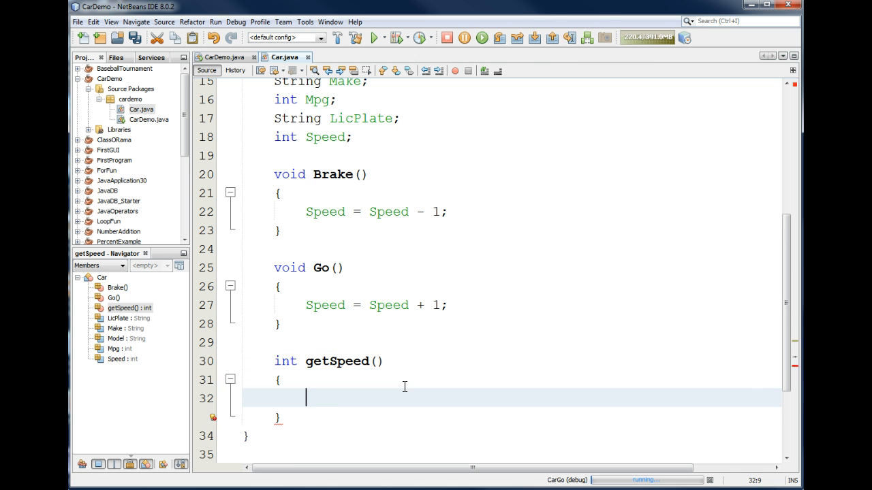
pyautogui.write('return')
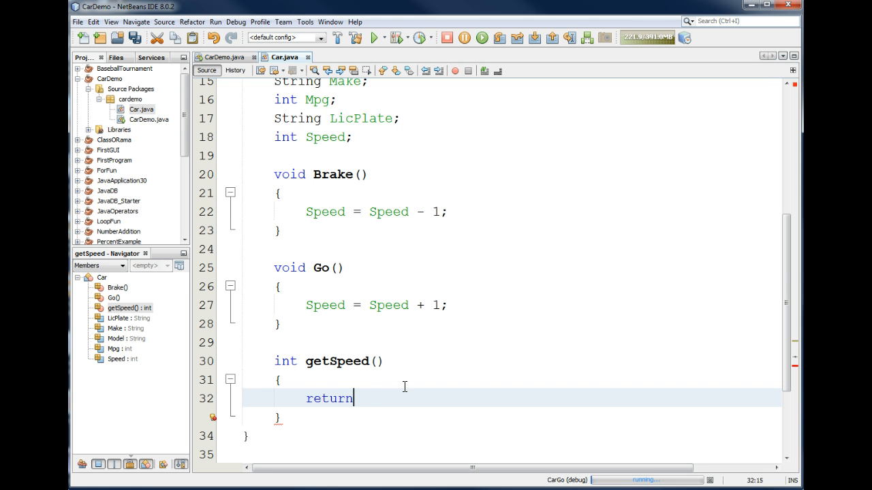
pyautogui.write('Speed;')
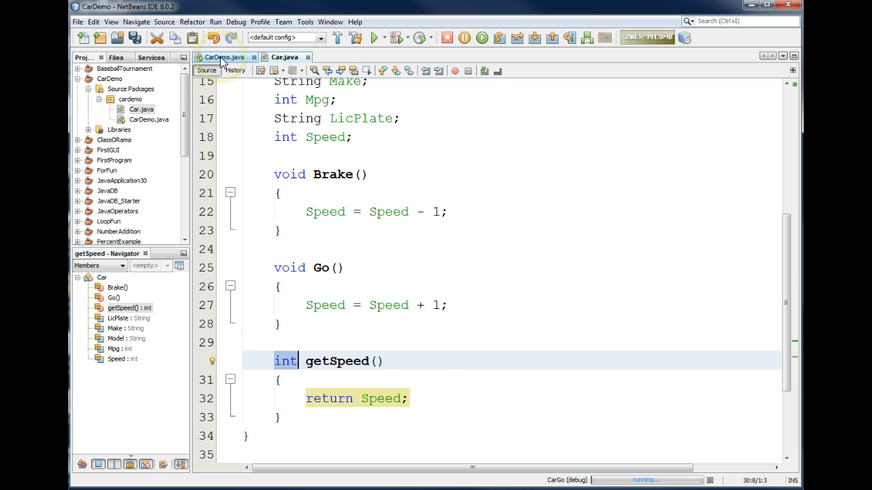
# In CarDemo's main, write Car oCar = new Car(); and point out oCar and new.
pyautogui.click(220, 57)
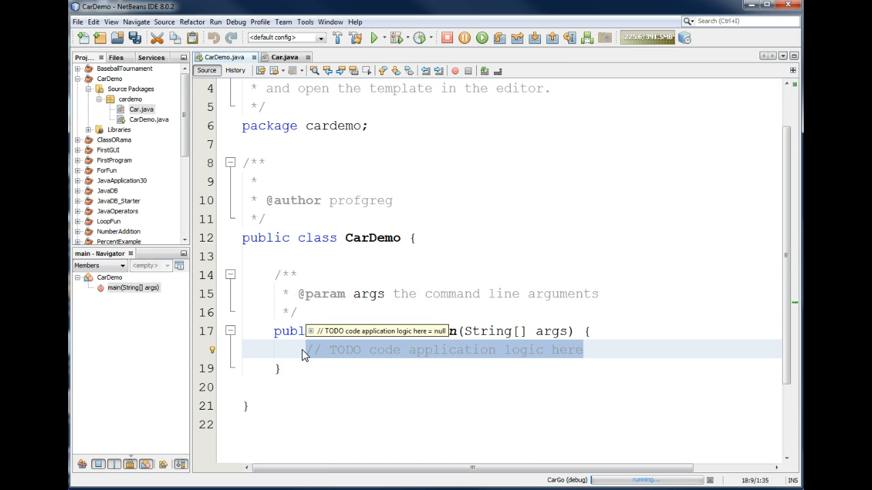
pyautogui.write('Car oCar')
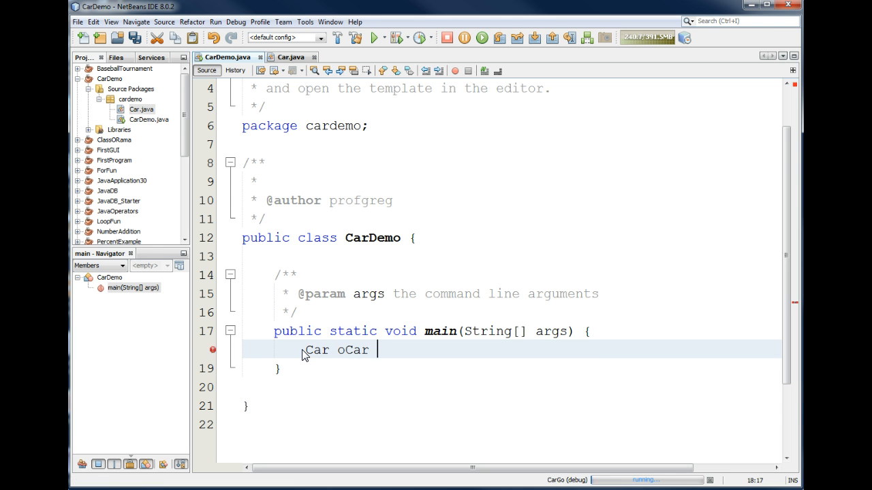
pyautogui.write('= new')
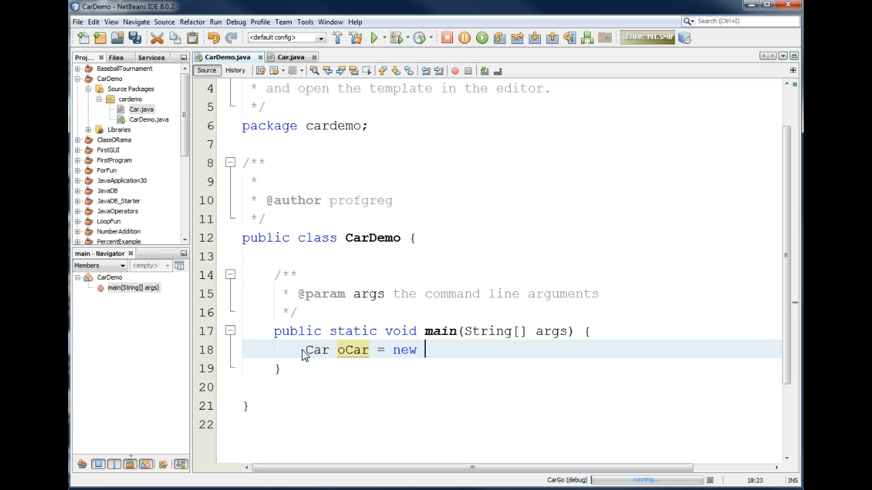
pyautogui.write('Car();')
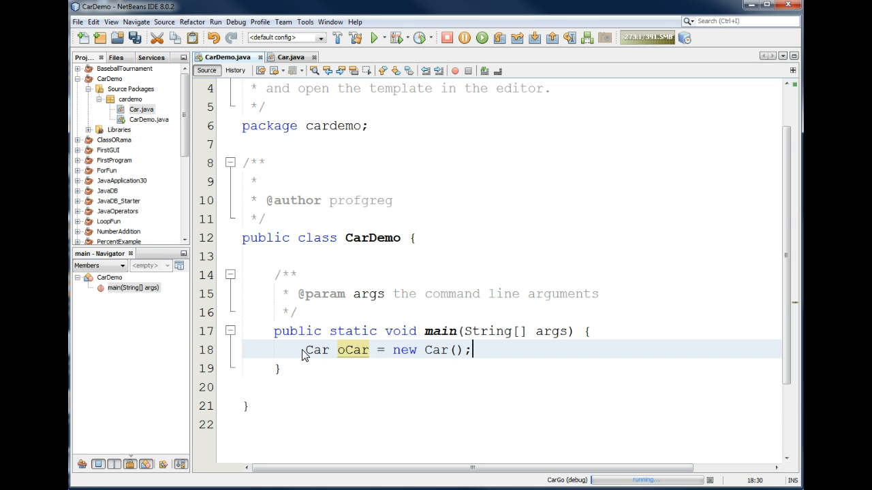
pyautogui.doubleClick(353, 349)
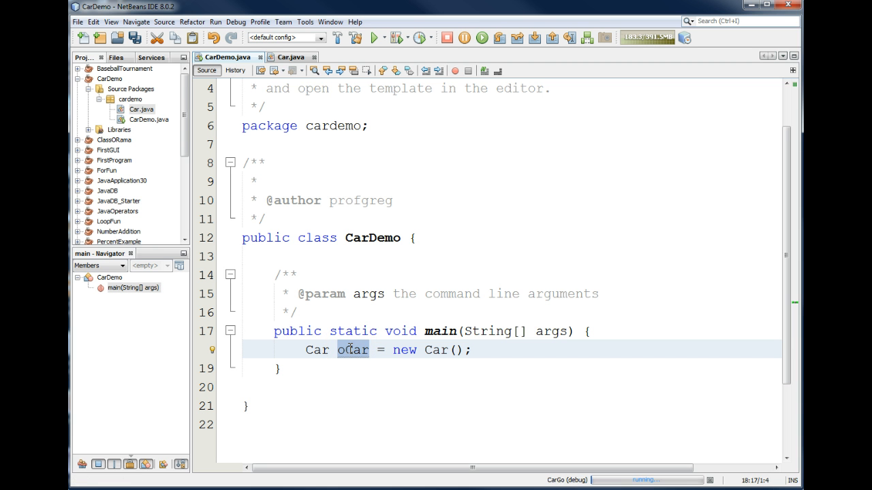
pyautogui.doubleClick(353, 349)
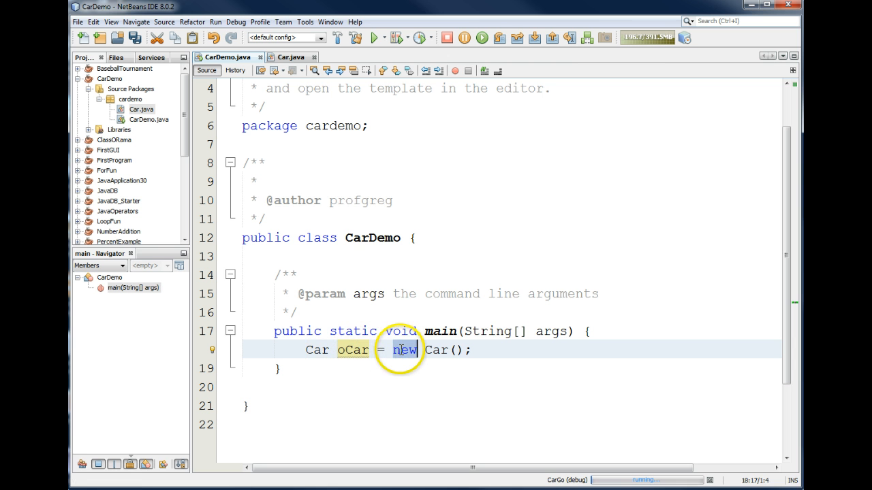
pyautogui.moveTo(403, 350)
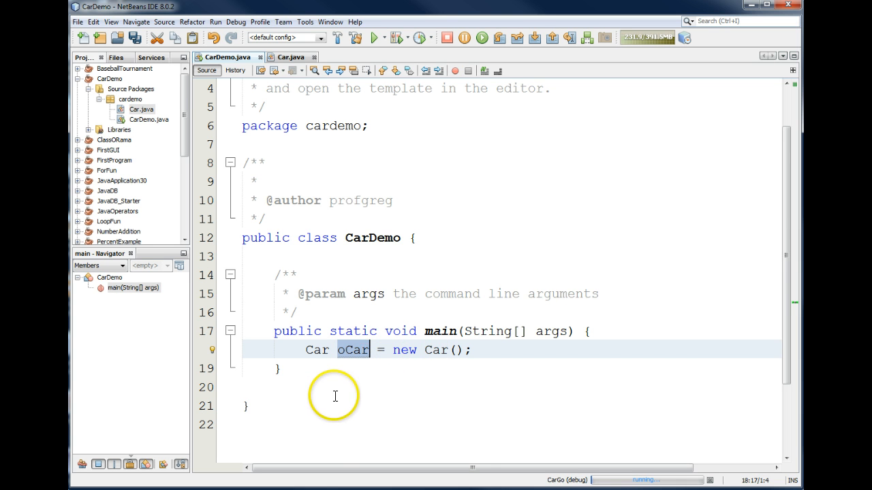
pyautogui.moveTo(324, 354)
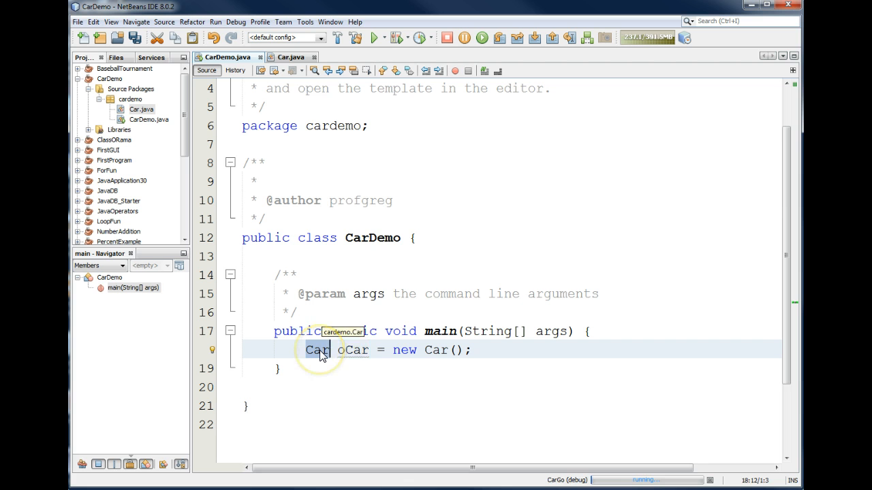
# Review the Brake and Go methods in the Car class source.
pyautogui.click(289, 57)
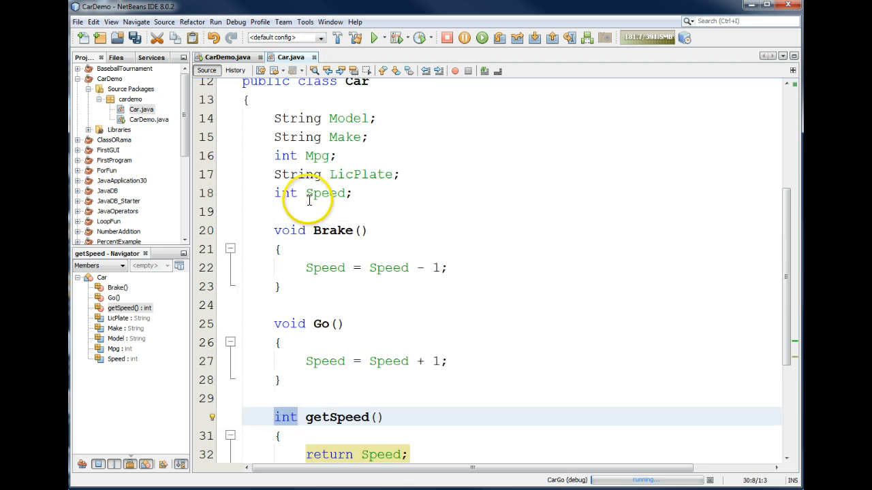
pyautogui.moveTo(273, 117); pyautogui.dragTo(354, 194)
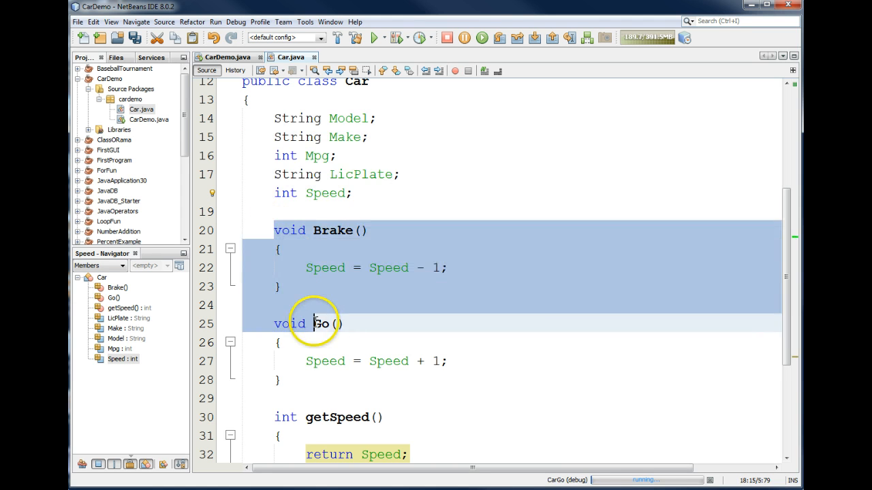
pyautogui.scroll(-3)
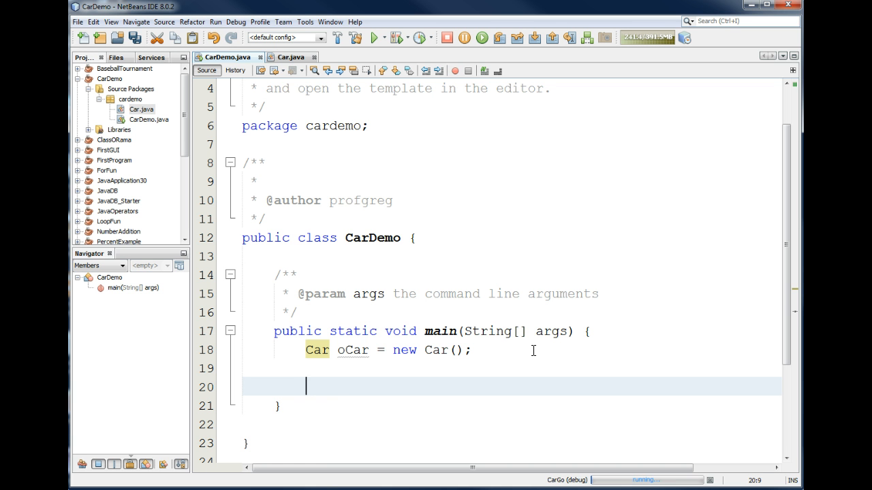
# Set oCar.Make to "Honda" and oCar.Model to "Pilot" in main.
pyautogui.write('oCar.Make')
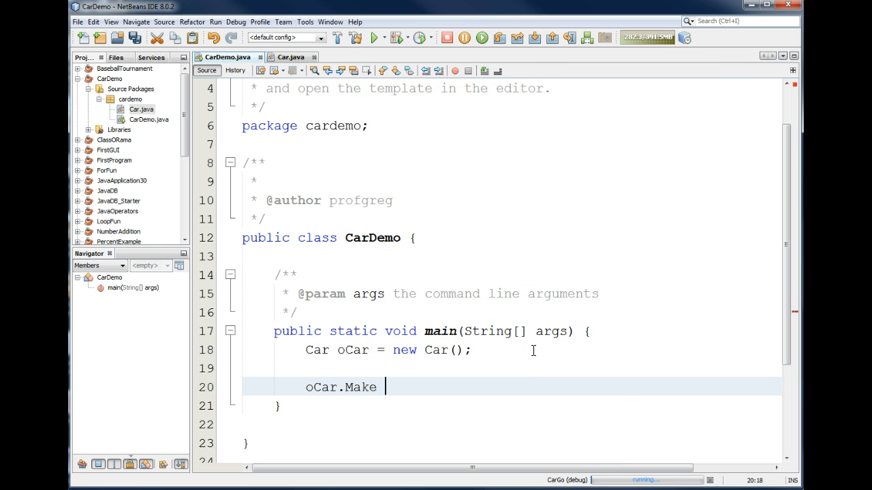
pyautogui.write('= "Honda";')
pyautogui.write('oCar.Model')
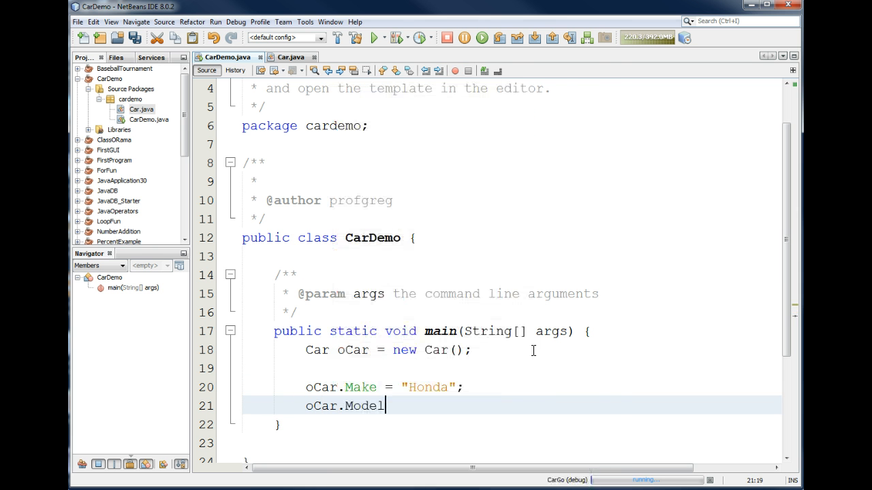
pyautogui.write('= "Pi"')
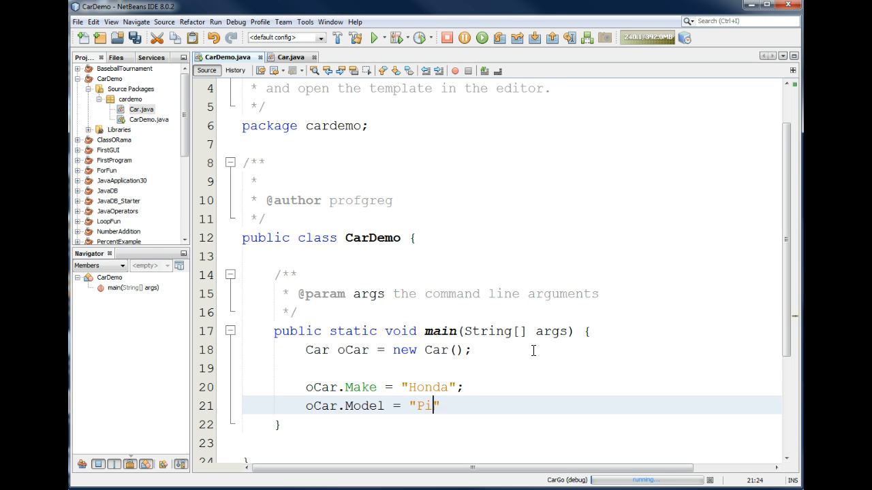
pyautogui.write('lot";')
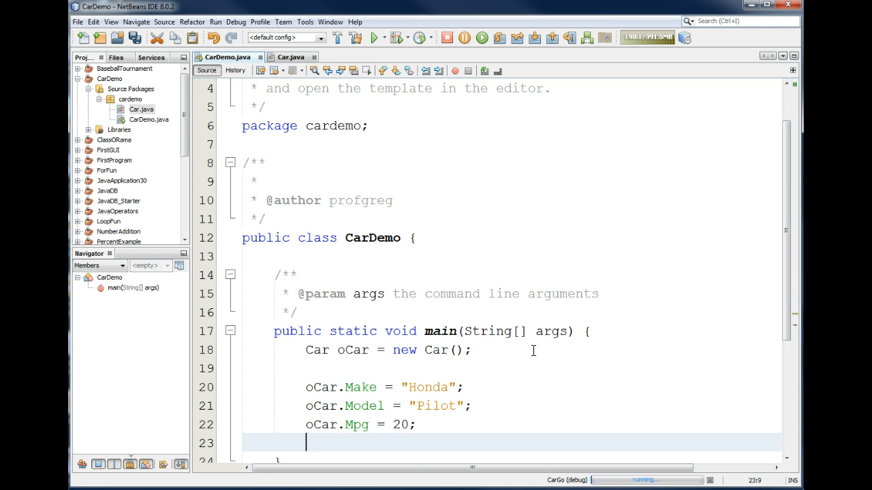
# Set oCar.Mpg to 20 and oCar.Speed to 0 in main.
pyautogui.write('oCar.S')
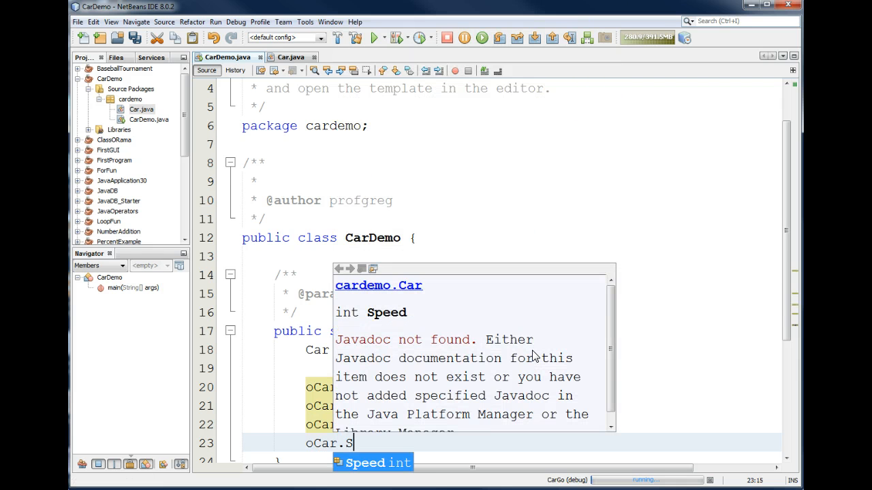
pyautogui.write('peed')
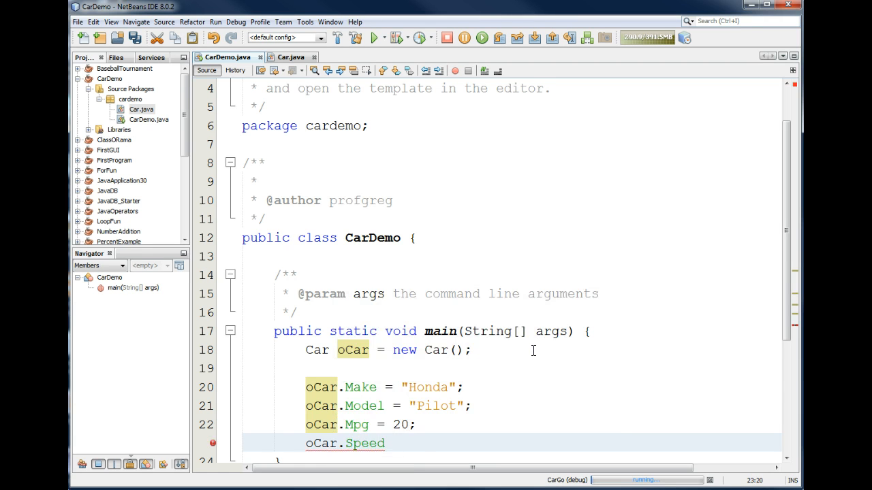
pyautogui.write('= 0;')
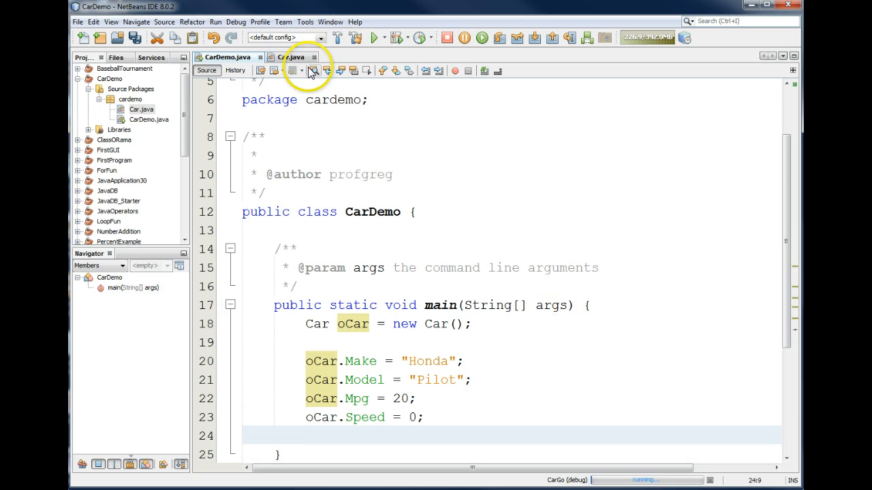
pyautogui.click(288, 57)
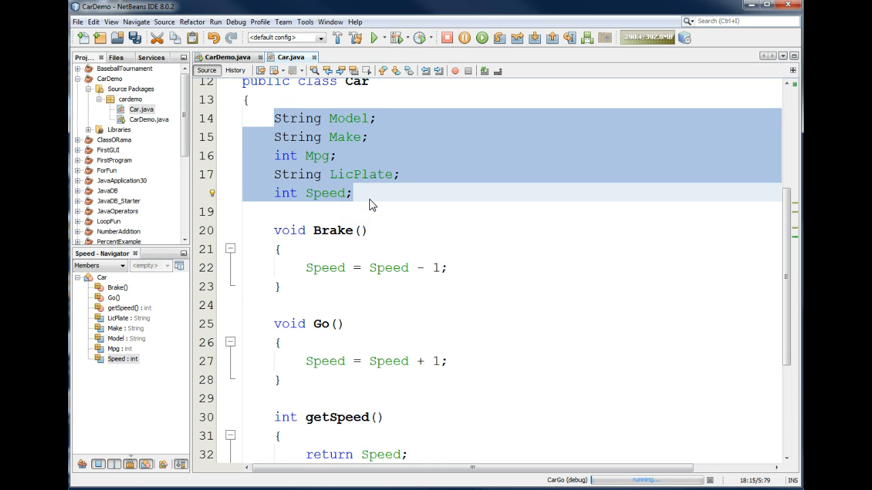
# Highlight the Model, Make, Mpg, LicPlate and Speed declarations in Car, then return to CarDemo.
pyautogui.click(352, 193)
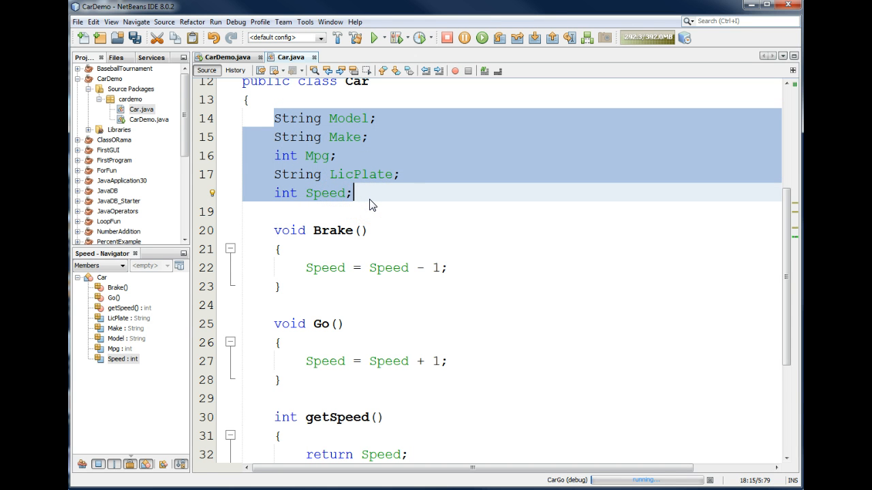
pyautogui.click(344, 136)
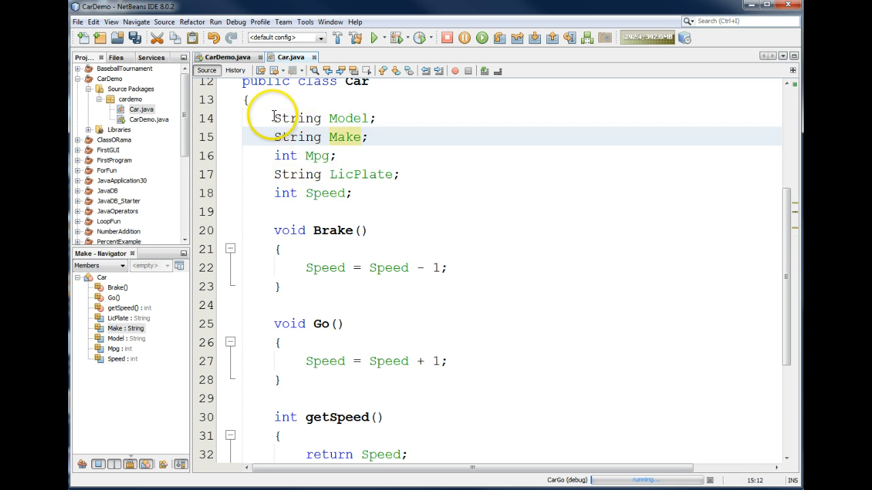
pyautogui.moveTo(274, 117); pyautogui.dragTo(347, 193)
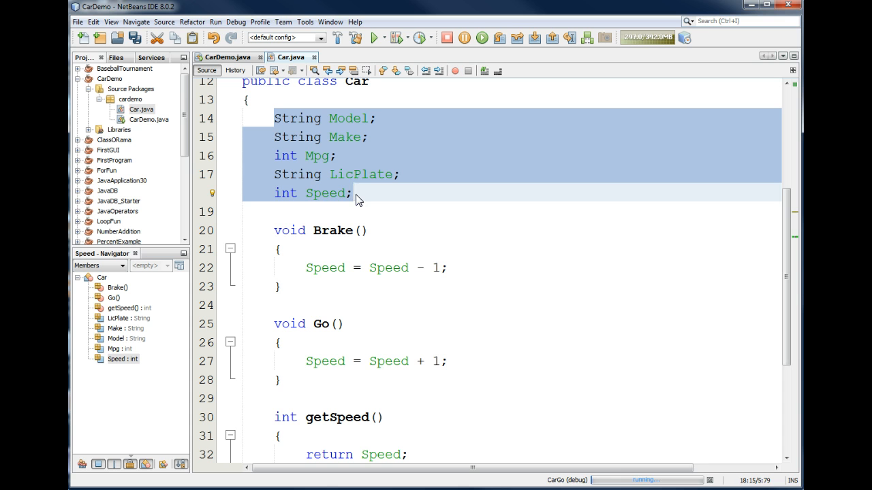
pyautogui.click(229, 57)
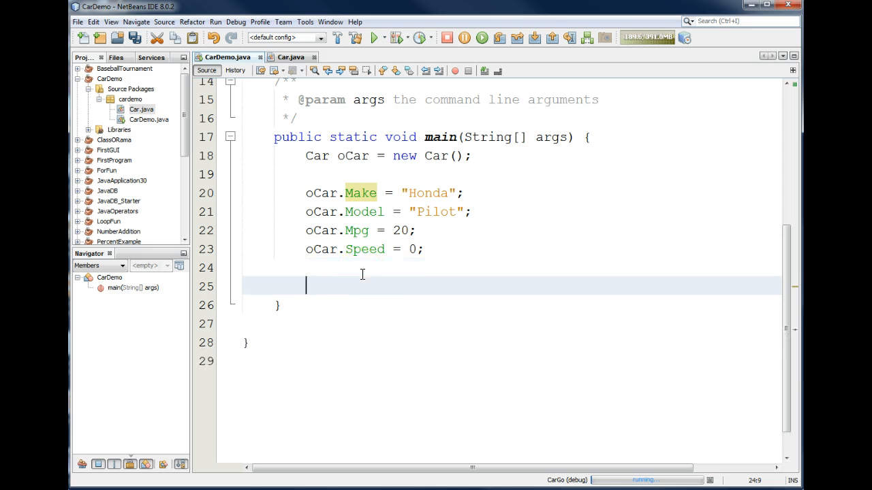
# Add the oCar.Go(); call with room above it for a loop.
pyautogui.write('o')
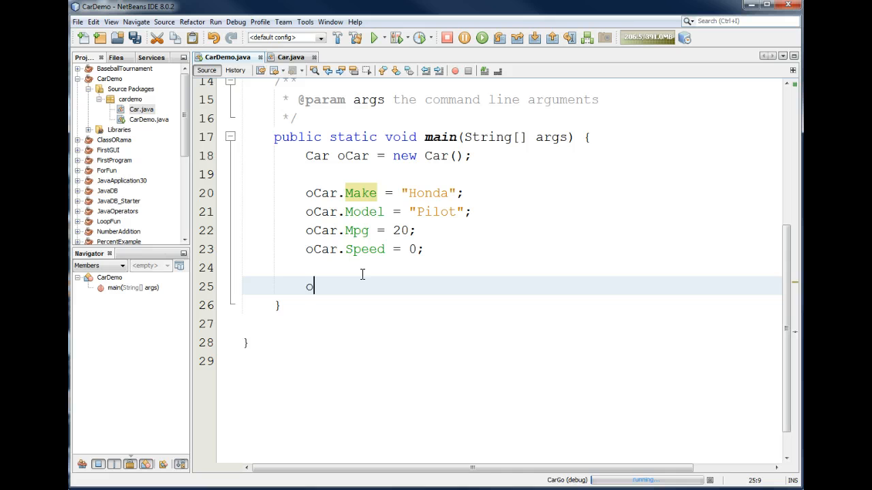
pyautogui.write('Car.Go();')
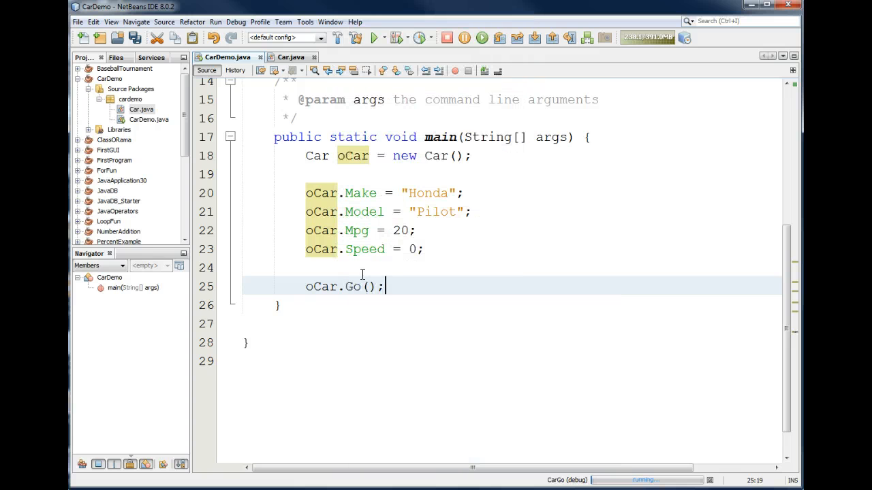
pyautogui.press('enter')
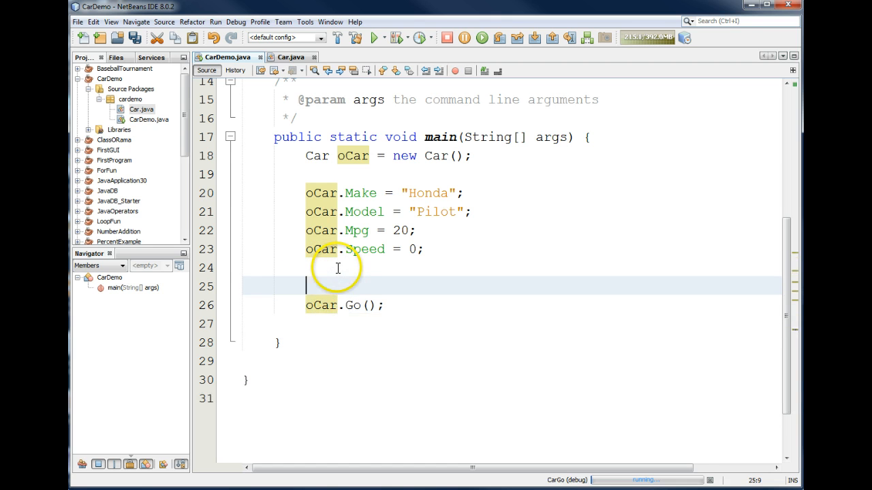
# Wrap oCar.Go() in 'for (int iCount = 0; iCount < 10; iCount++) {'.
pyautogui.write('for (')
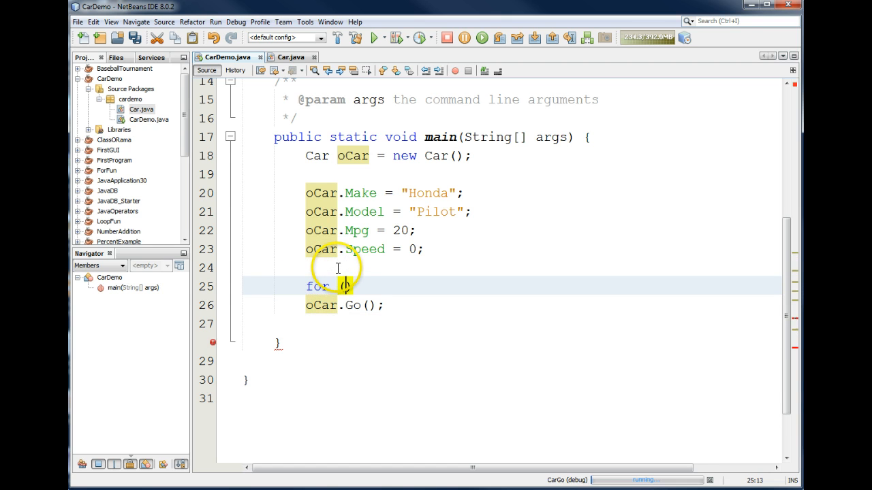
pyautogui.write('(int iCount = 0; iCount')
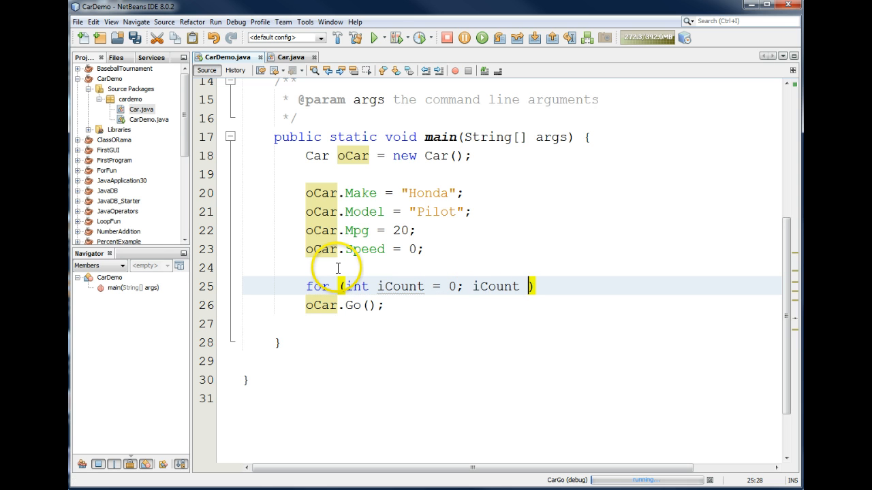
pyautogui.write('< 10; iCount++')
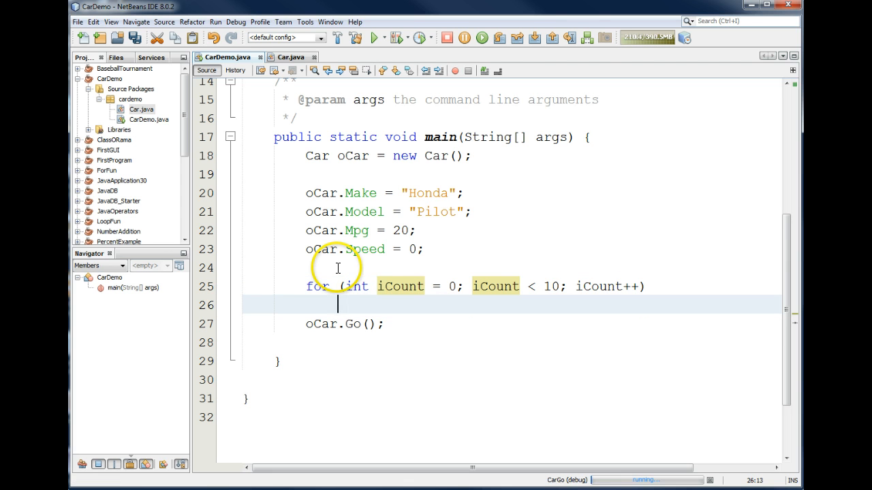
pyautogui.write('{')
pyautogui.click(513, 342)
pyautogui.write('}')
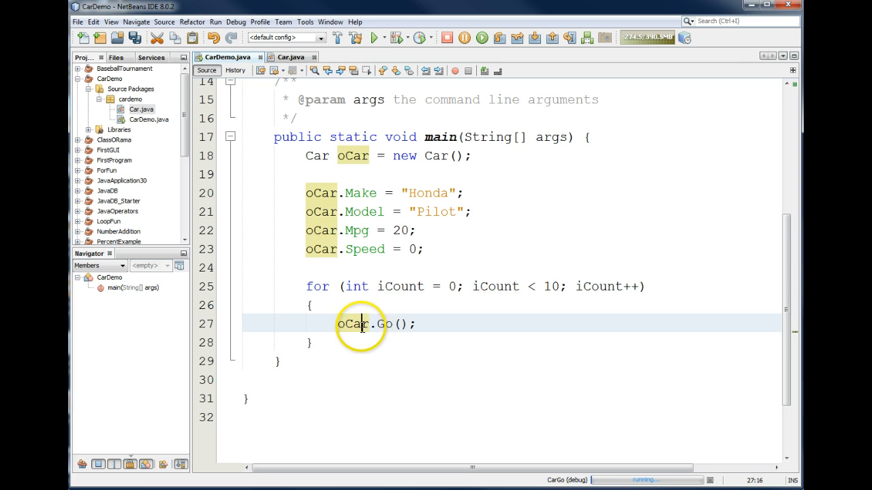
pyautogui.moveTo(365, 289)
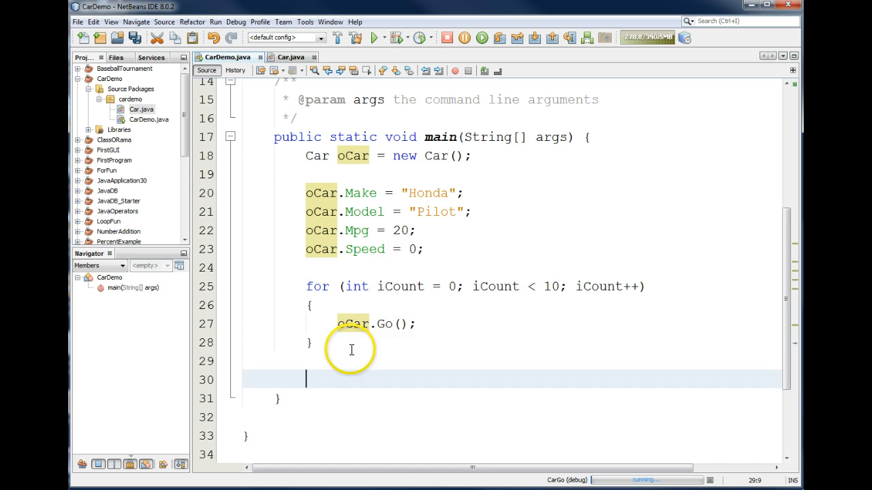
# Add System.out.println(oCar.getSpeed()); after the Go loop.
pyautogui.write('Sy')
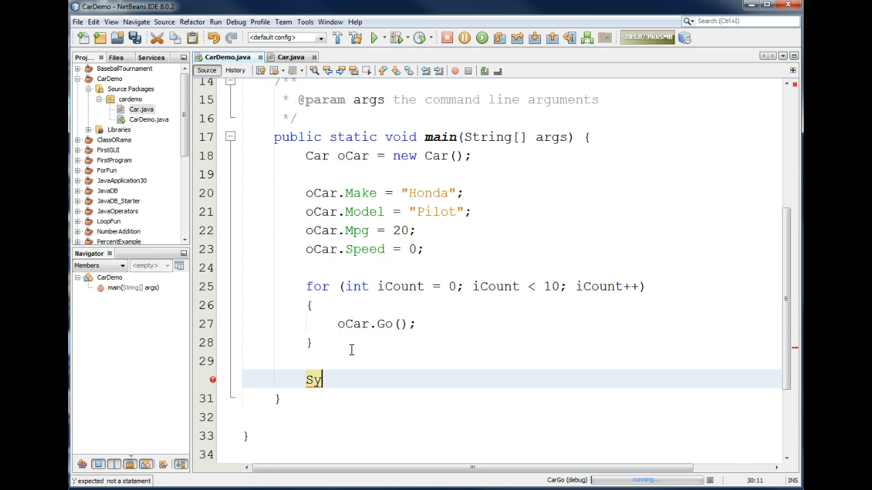
pyautogui.write('stem')
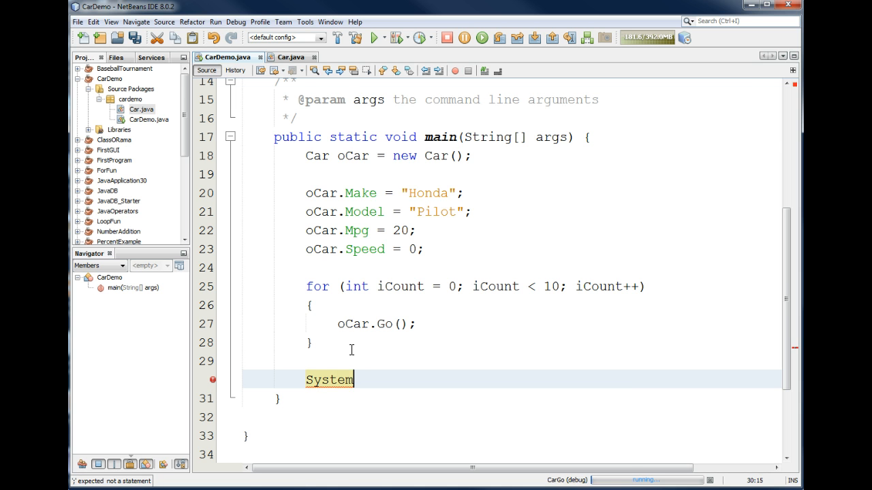
pyautogui.write('.out.println();')
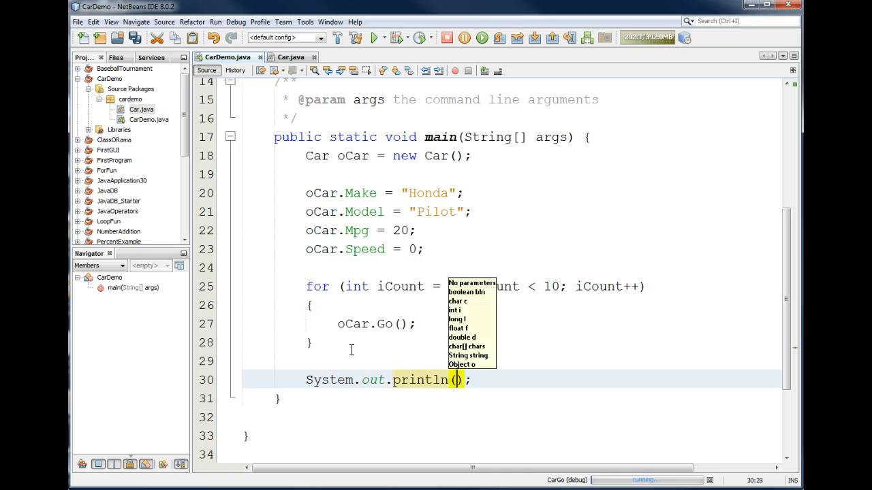
pyautogui.write('oCar.getSpeed(')
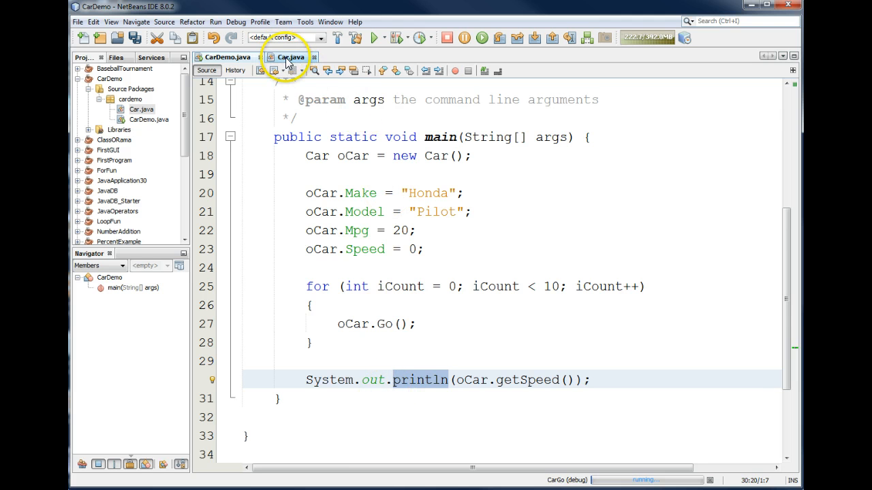
pyautogui.click(289, 57)
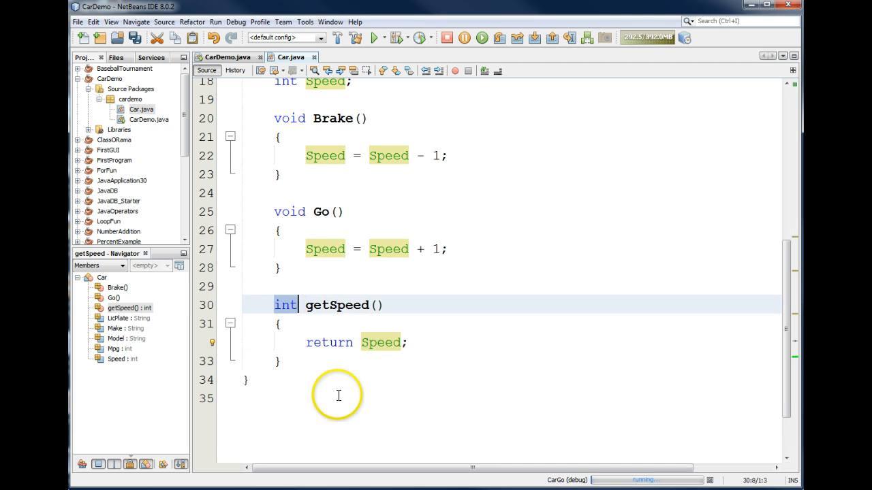
# Check getSpeed in Car, run the project, and view the printed speed 10 in Output.
pyautogui.click(230, 58)
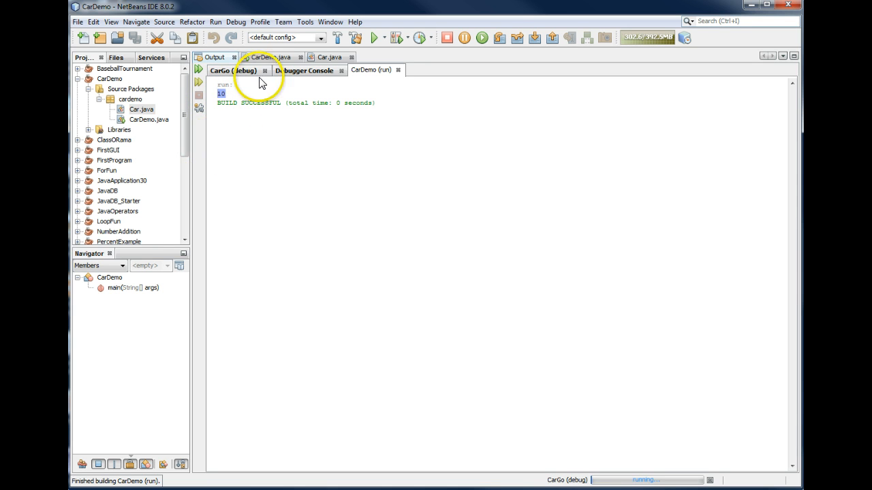
pyautogui.click(261, 57)
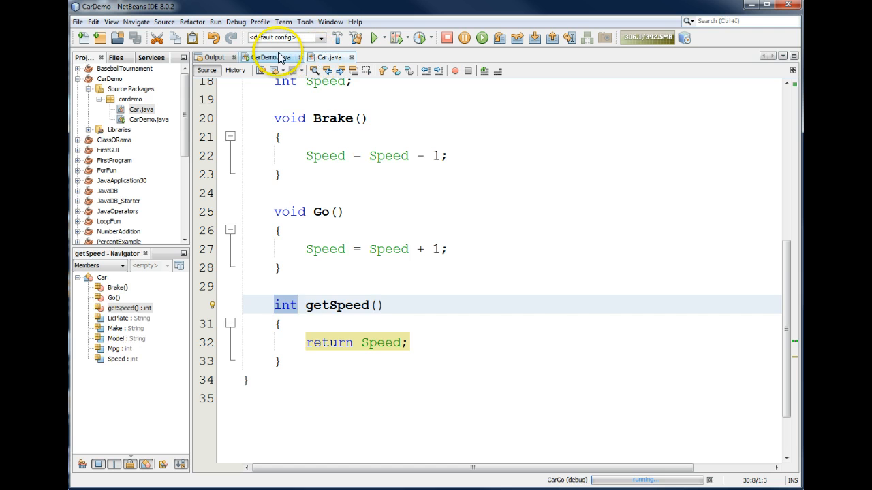
pyautogui.click(266, 57)
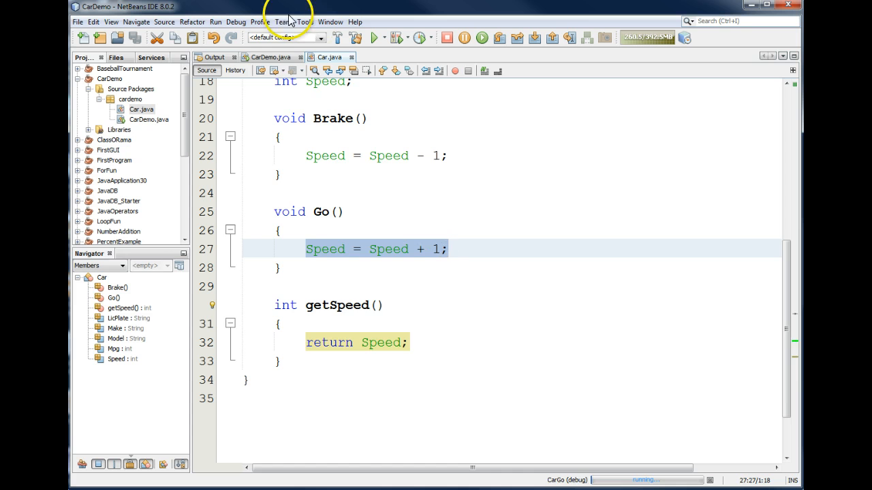
pyautogui.click(270, 58)
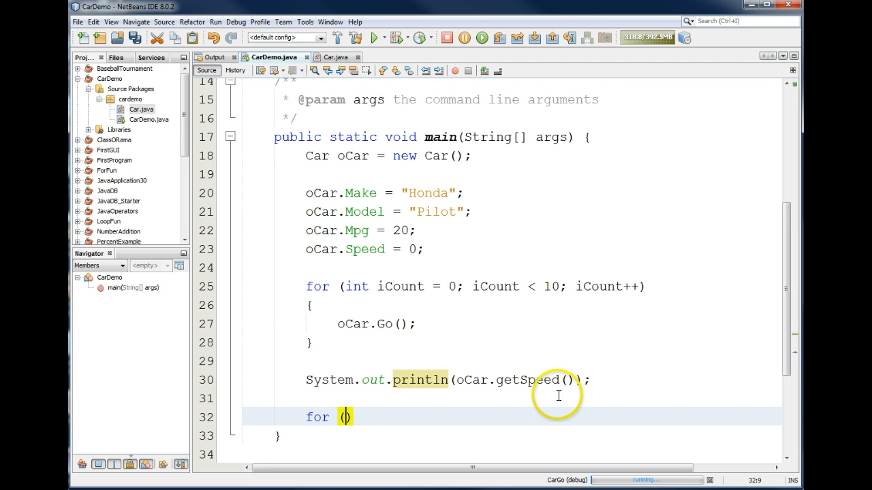
# Write 'for (int iCount = 0; iCount < 5; iCount++)' below the println.
pyautogui.write('int iCouj')
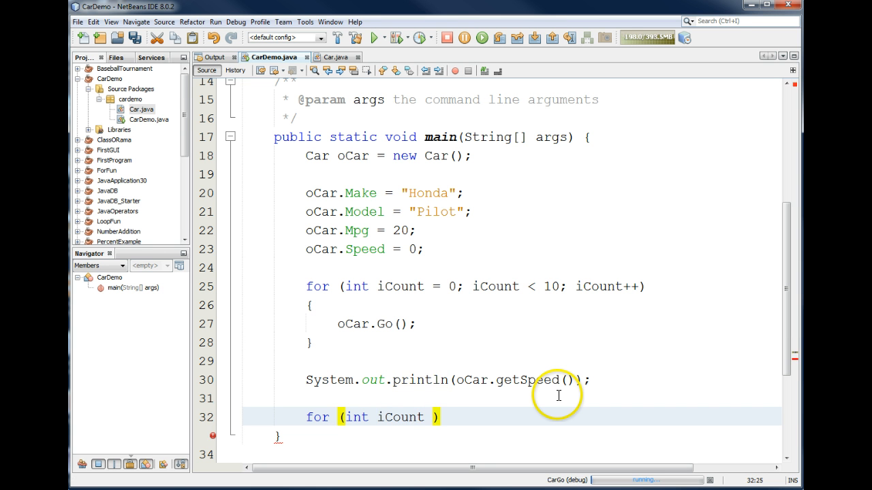
pyautogui.write('= 0;')
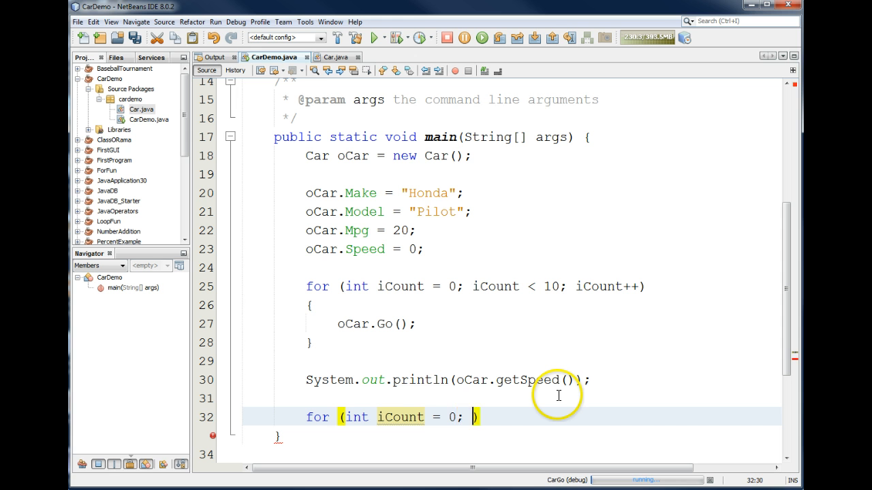
pyautogui.write('iCount')
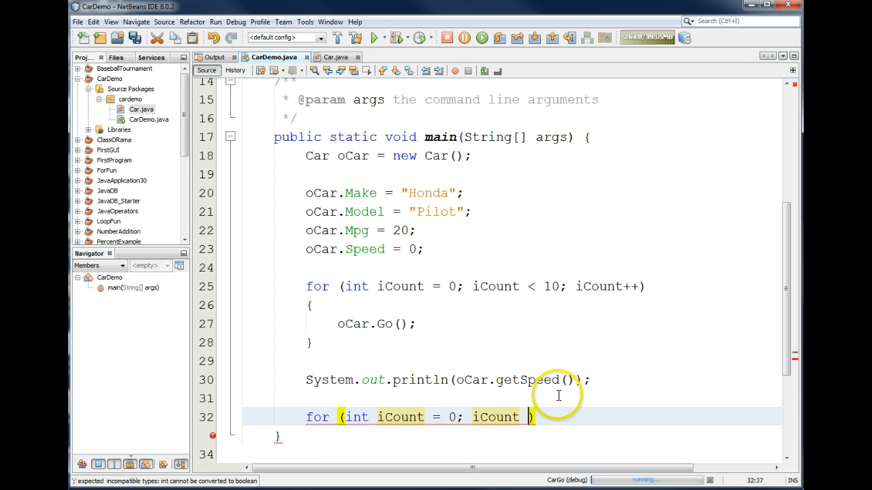
pyautogui.write('< 5;')
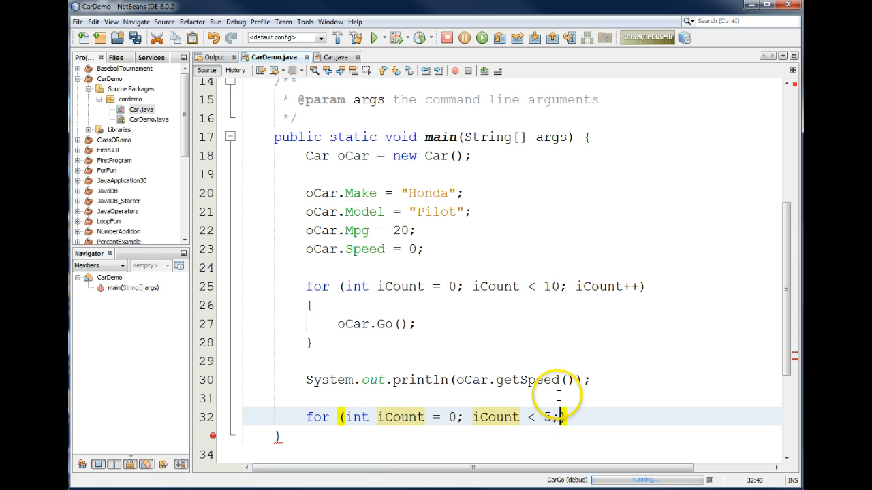
pyautogui.write('iCount++)')
pyautogui.write('oCar.B')
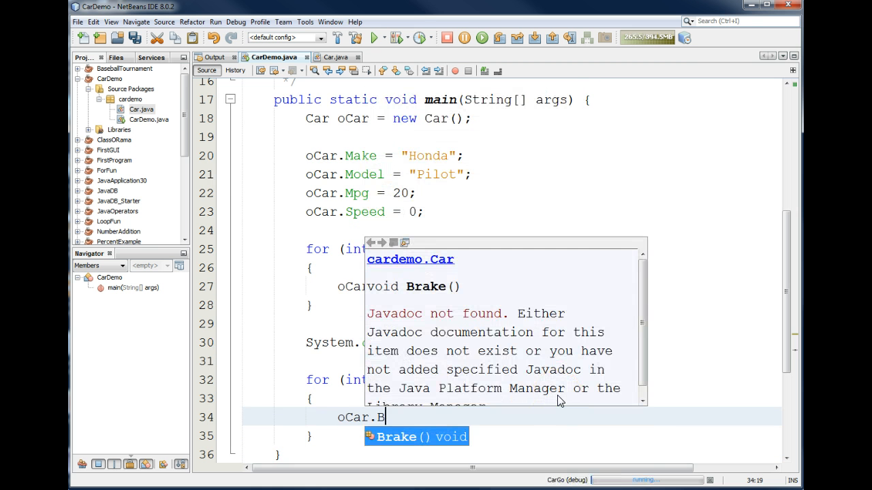
# Call oCar.Brake() in the loop and print oCar.getSpeed() again.
pyautogui.press('Enter')
pyautogui.write('System.out.println(oCar.getSpeed());')
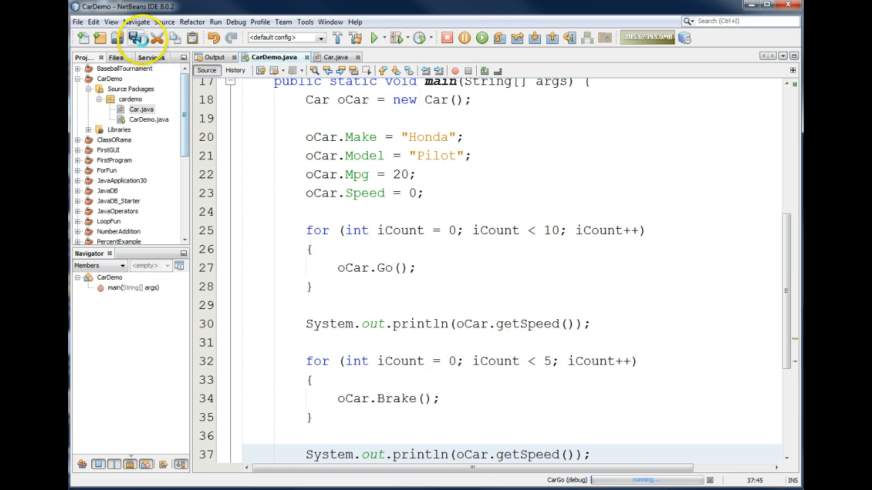
pyautogui.click(373, 38)
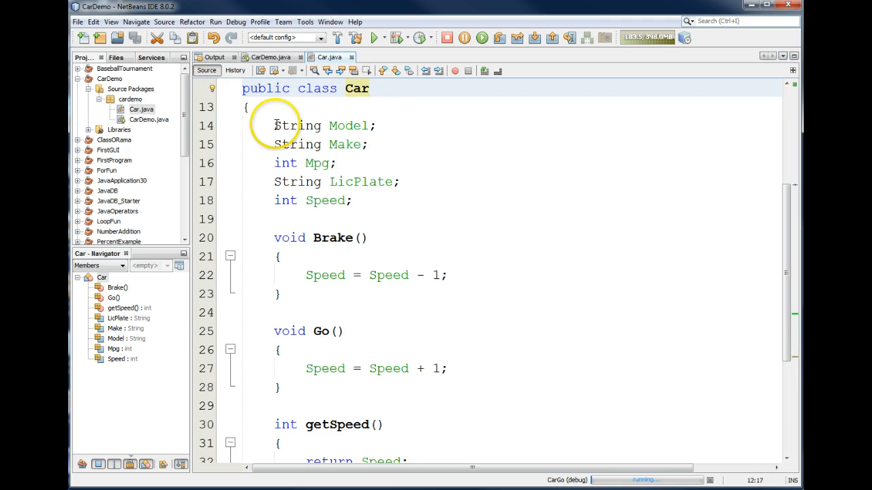
pyautogui.moveTo(274, 125); pyautogui.dragTo(351, 200)
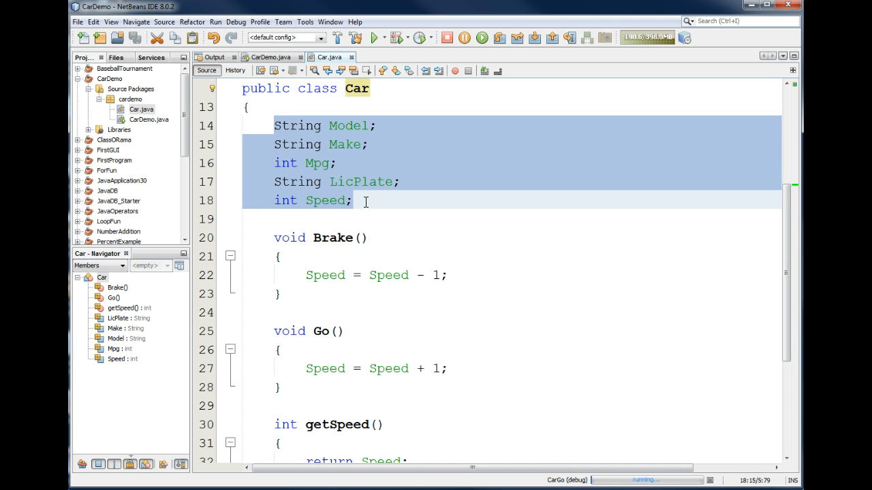
pyautogui.click(327, 125)
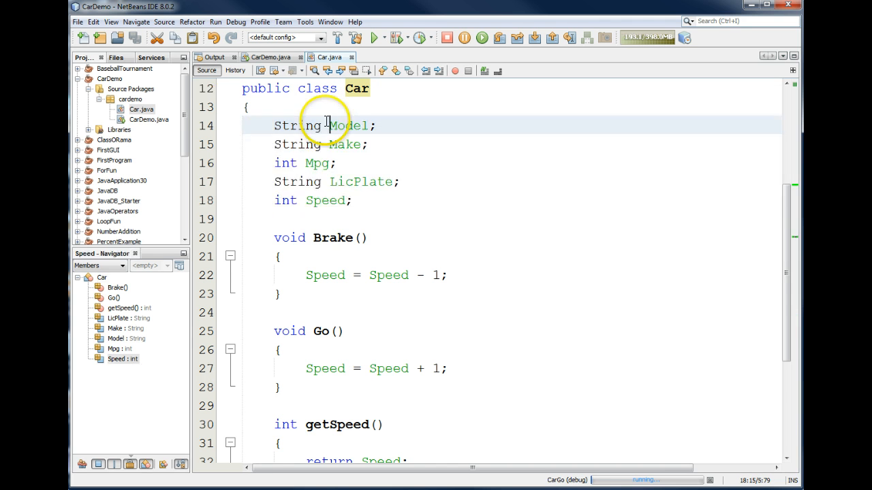